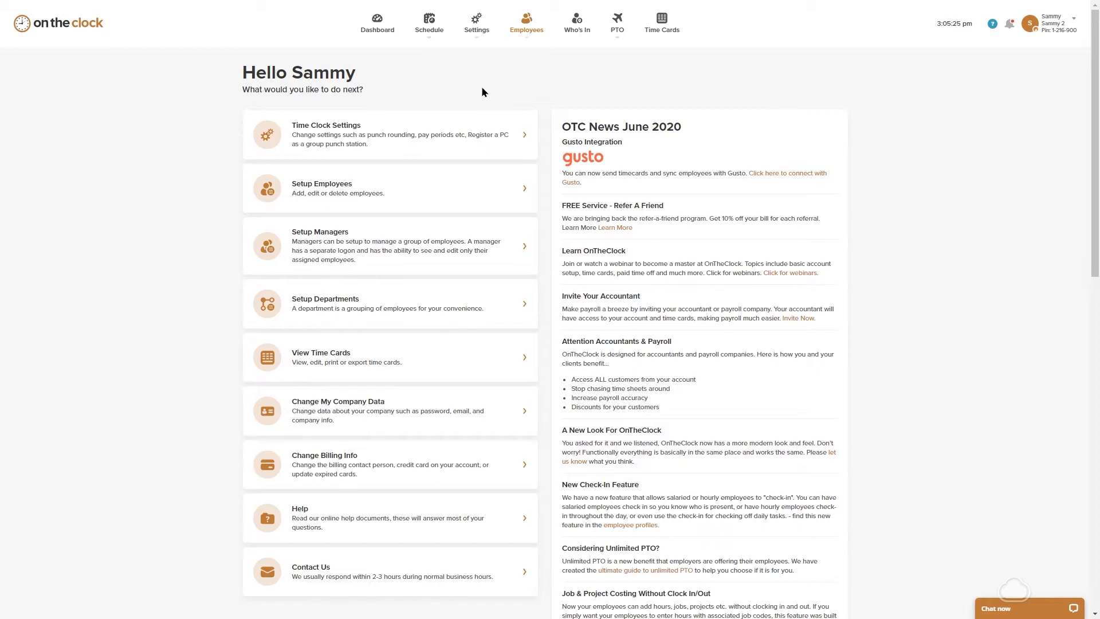
pyautogui.moveTo(476, 85)
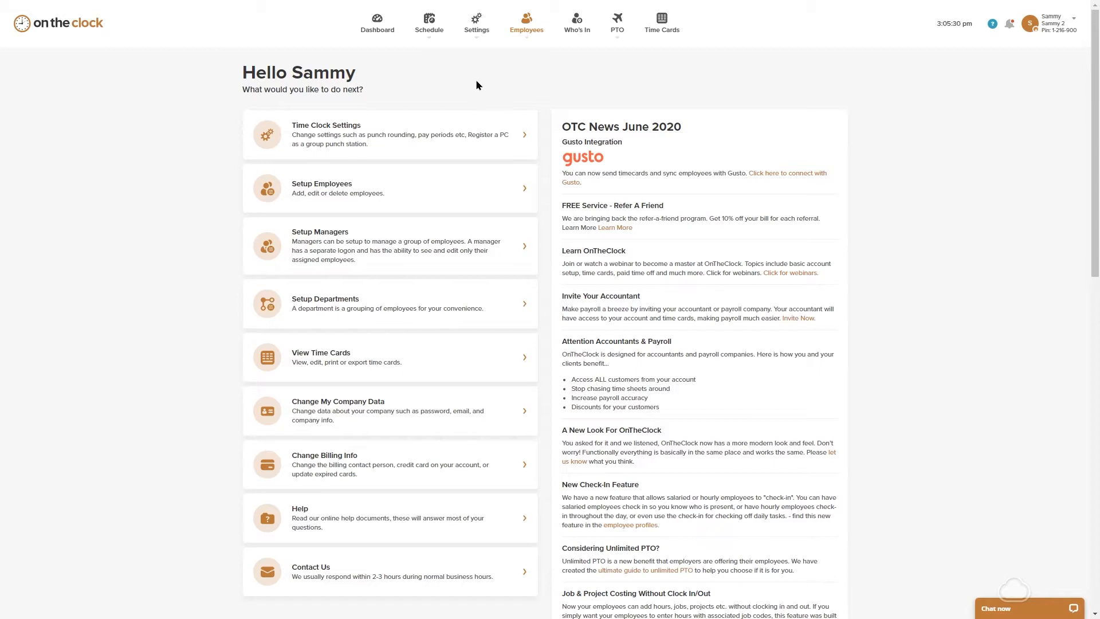
# Go to Settings > Employee Groups, which lists no groups yet
pyautogui.click(475, 23)
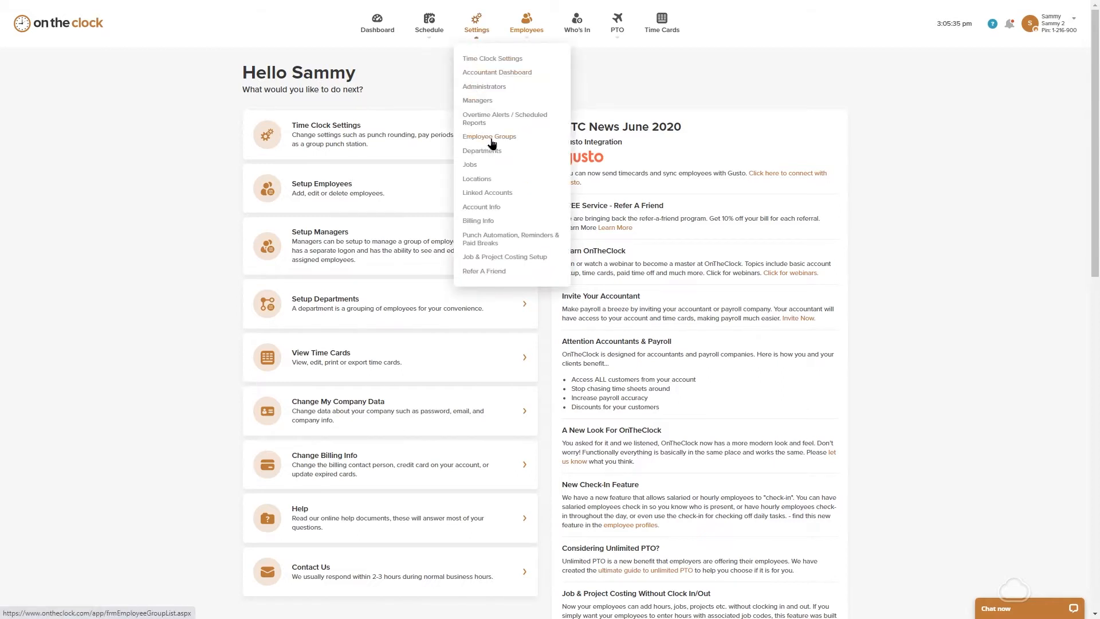
pyautogui.click(489, 136)
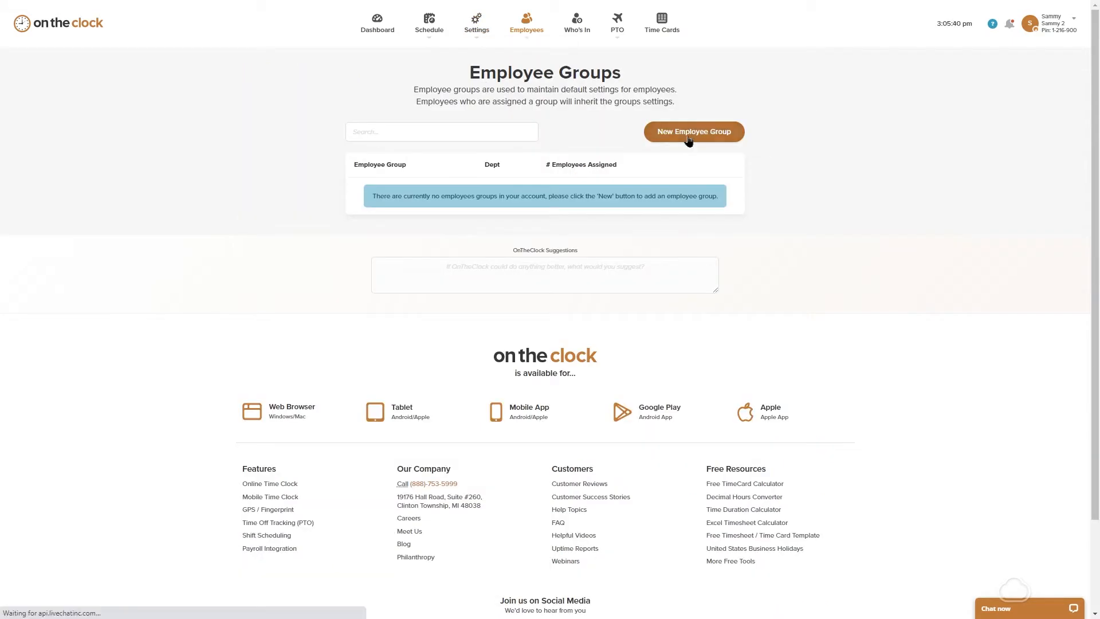
# Start a new employee group named 'Hourl'
pyautogui.click(693, 131)
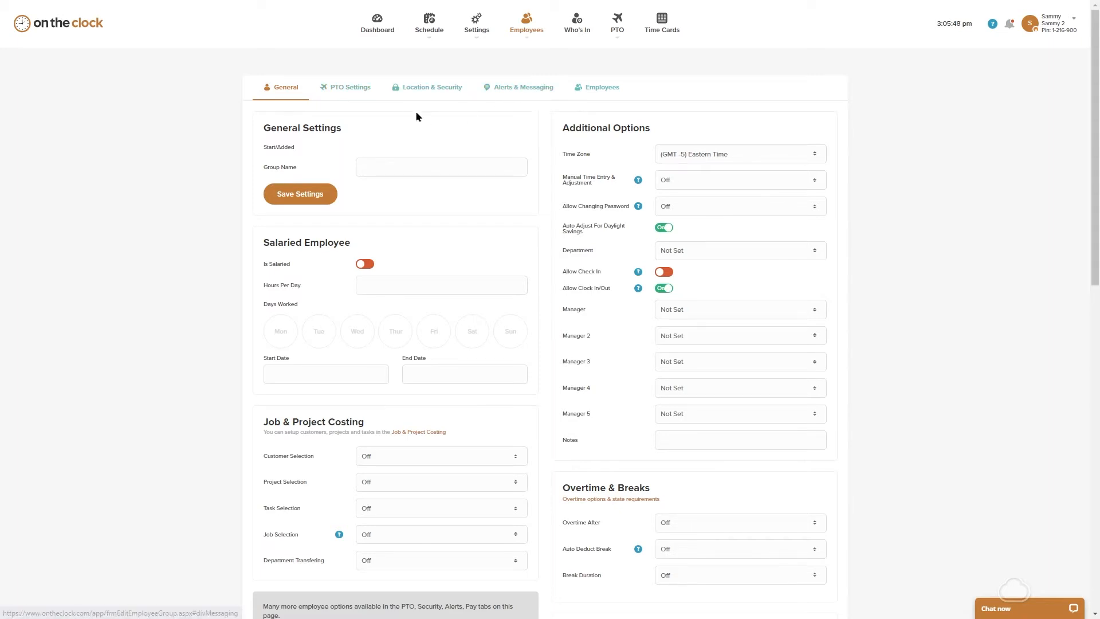
pyautogui.moveTo(413, 128)
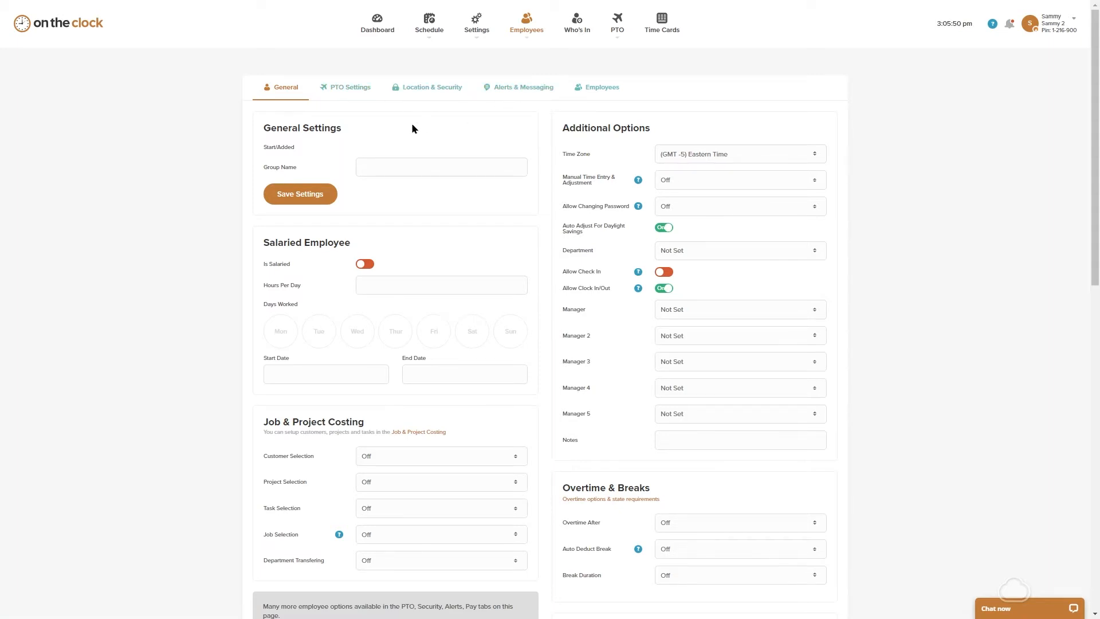
pyautogui.click(440, 166)
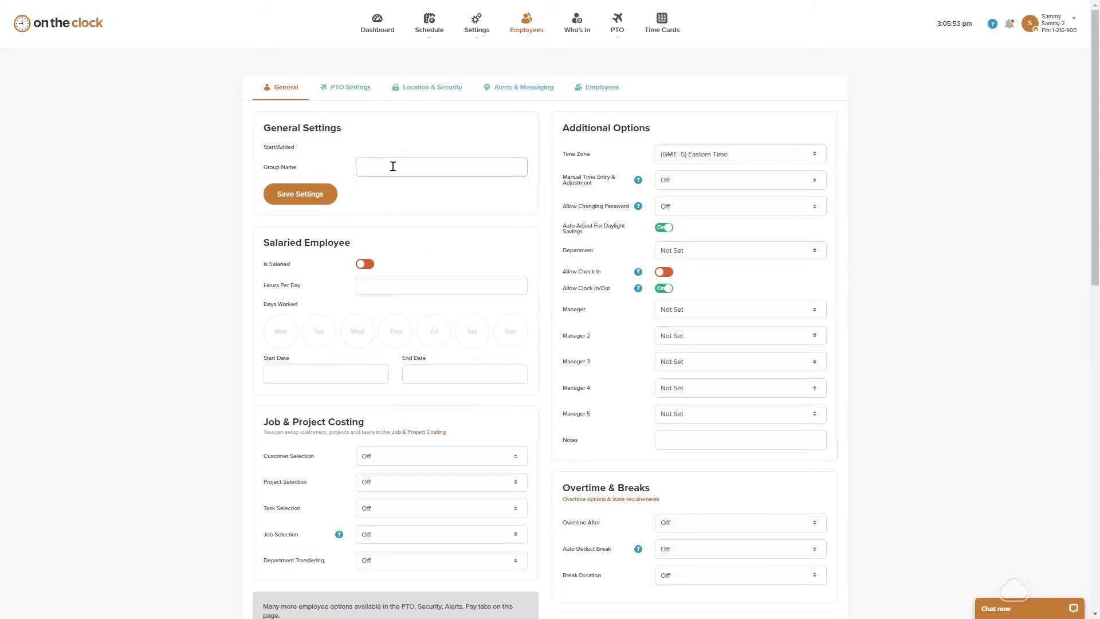
pyautogui.write('Hourl')
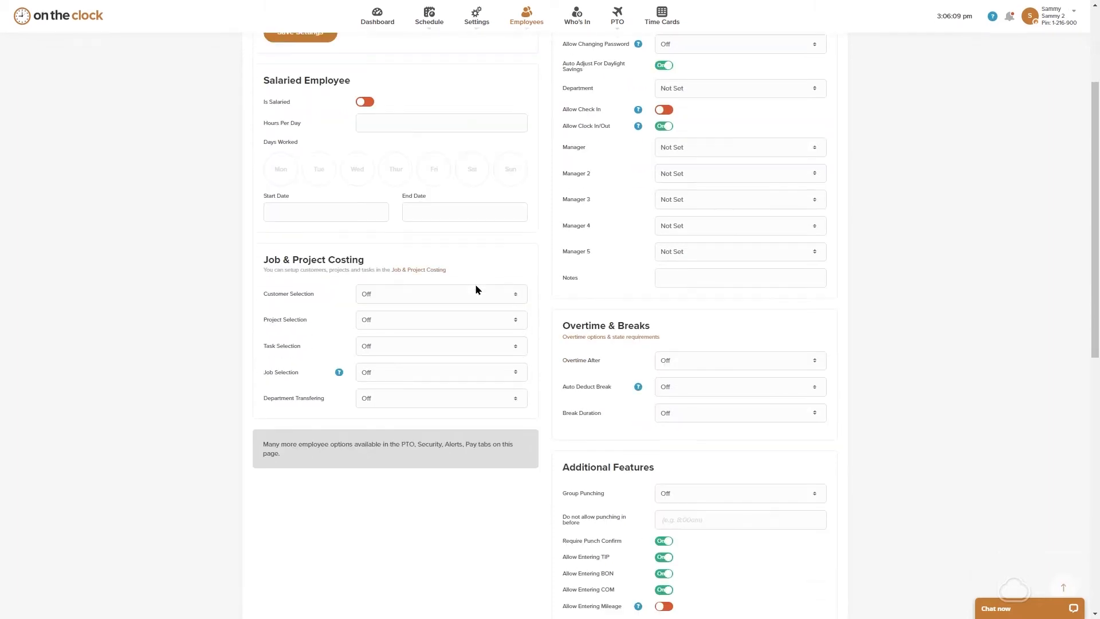
# Set overtime after 40 hours per week and turn off commission entry for the group
pyautogui.scroll(-3)
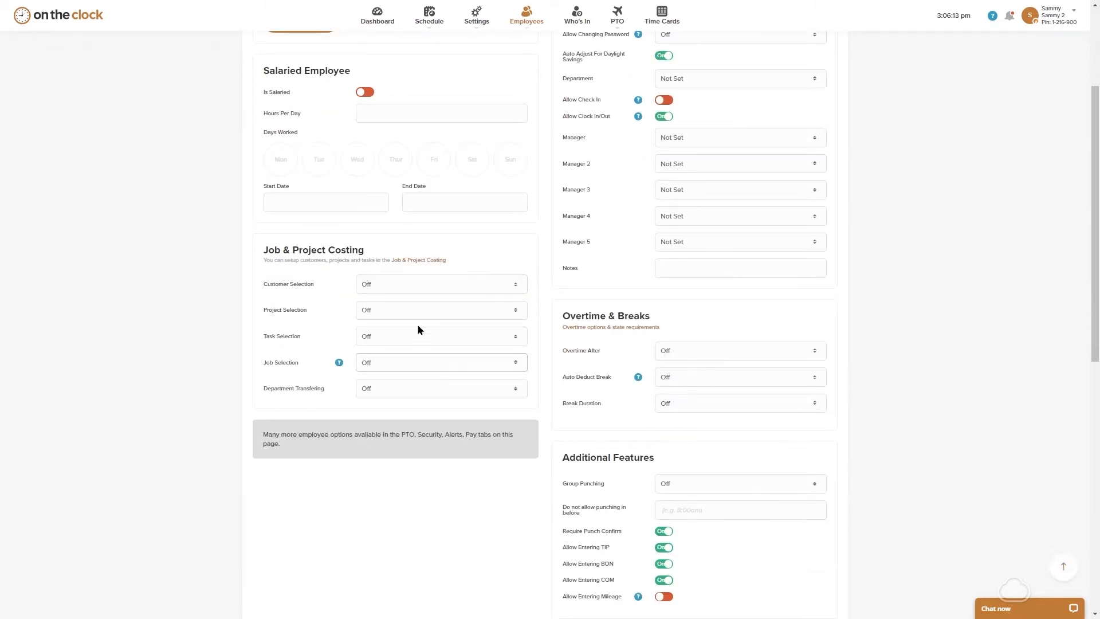
pyautogui.click(738, 351)
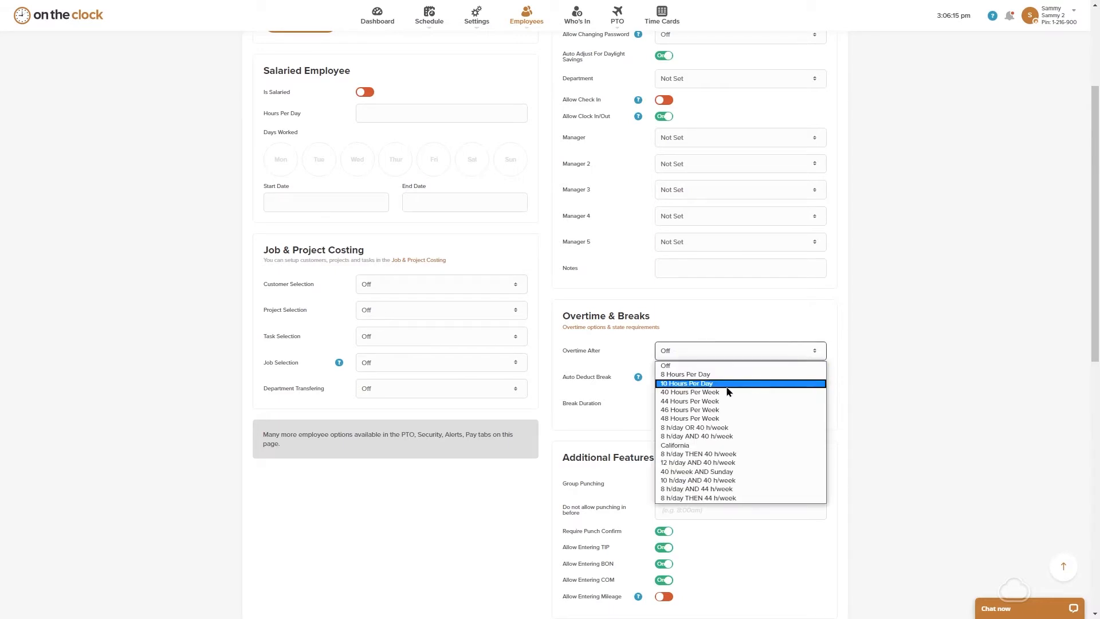
pyautogui.click(690, 391)
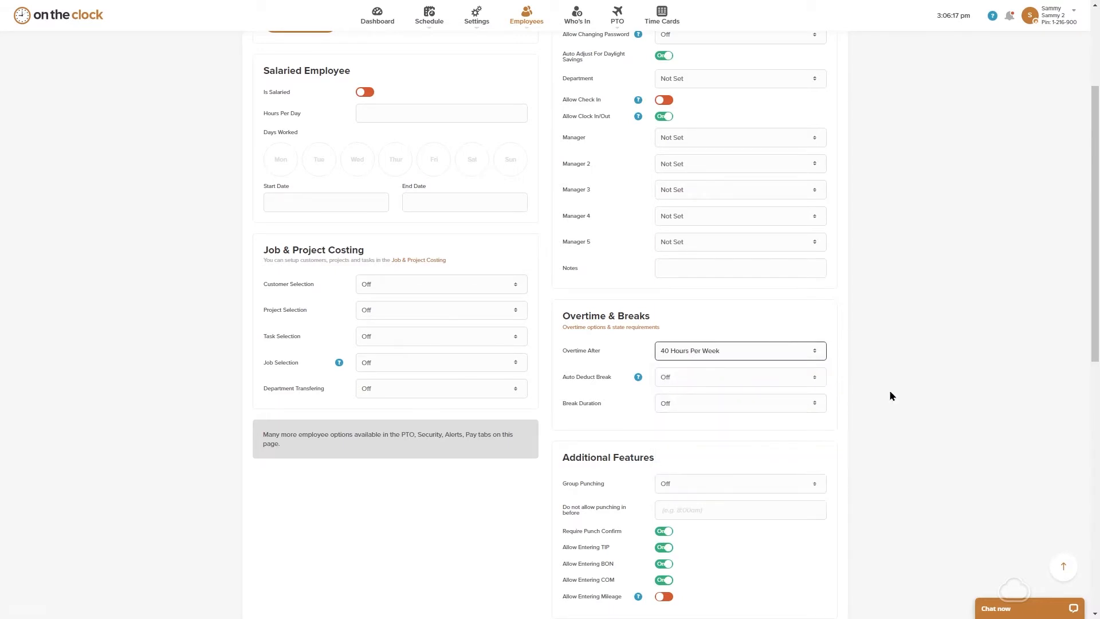
pyautogui.scroll(-3)
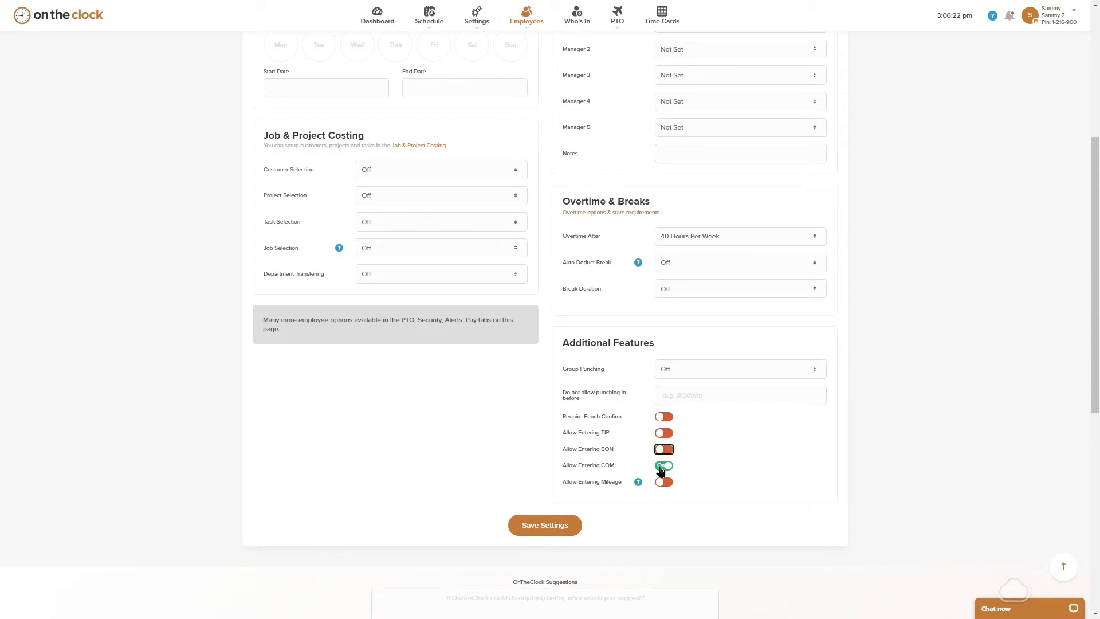
pyautogui.click(345, 88)
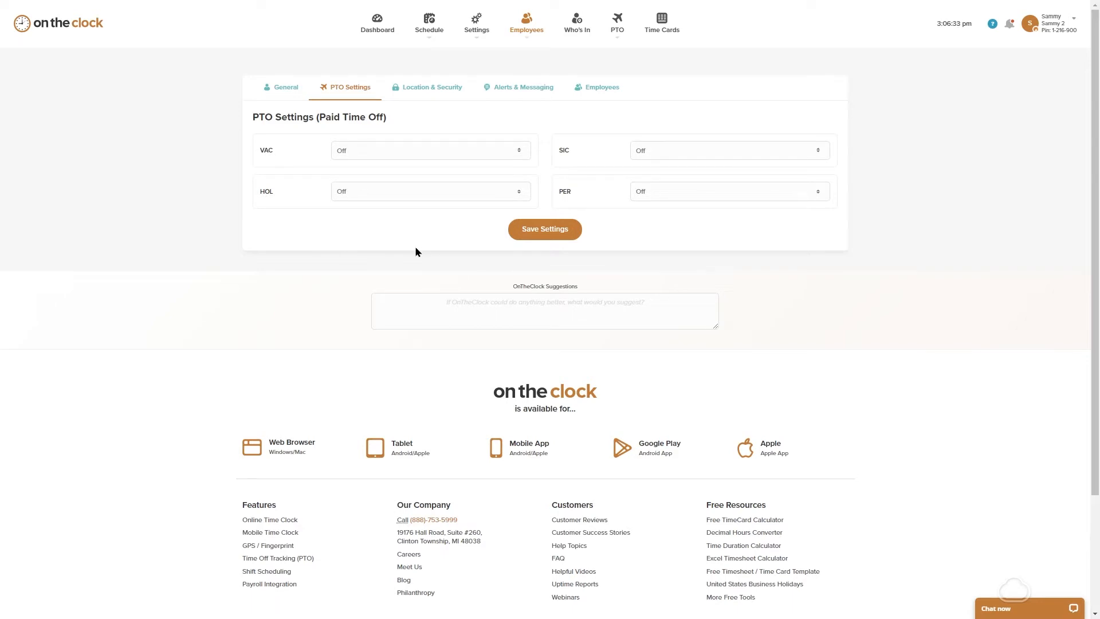
pyautogui.click(728, 150)
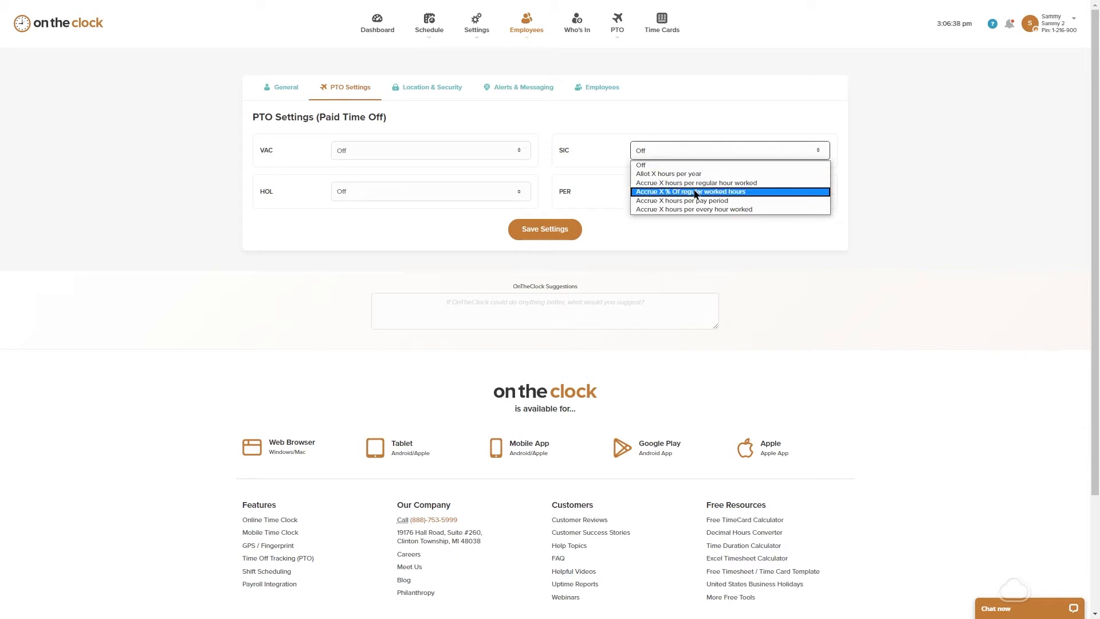
pyautogui.click(724, 182)
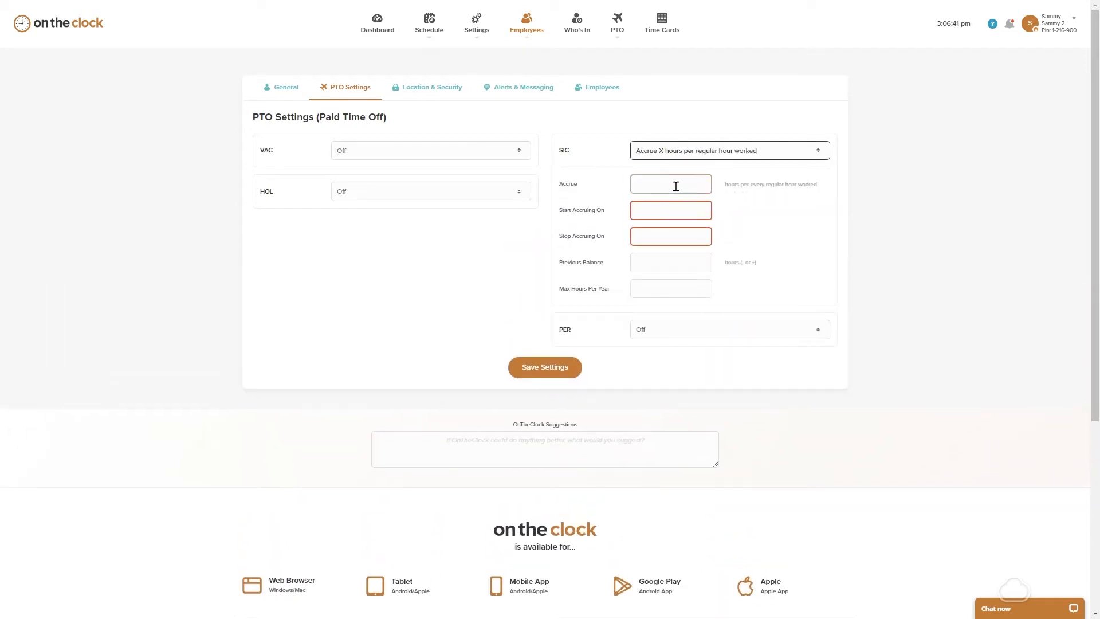
pyautogui.click(670, 183)
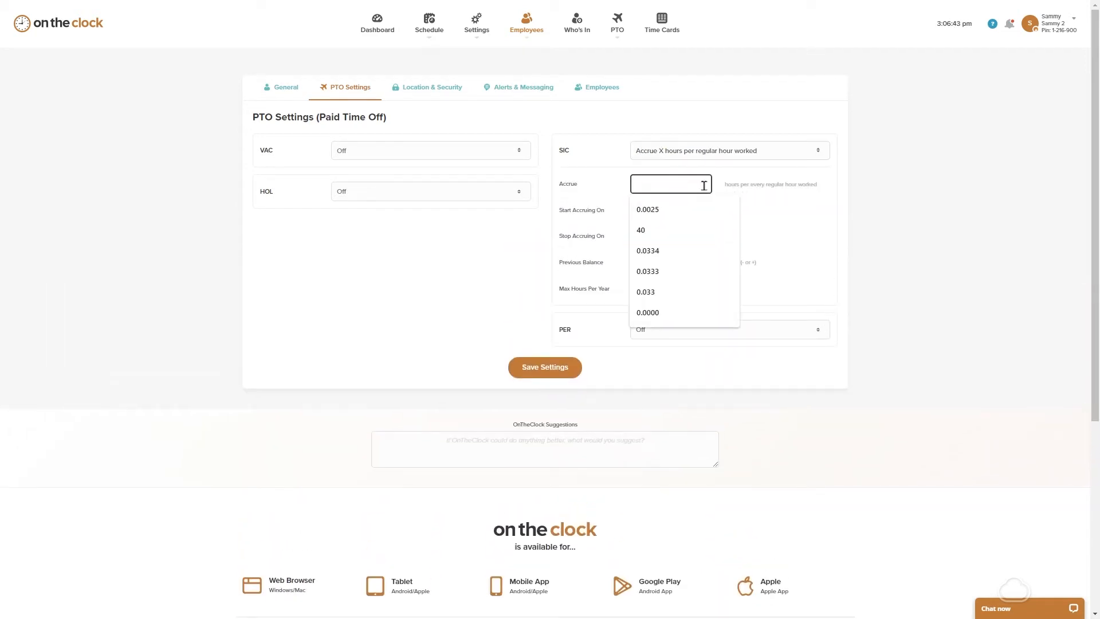
pyautogui.click(515, 240)
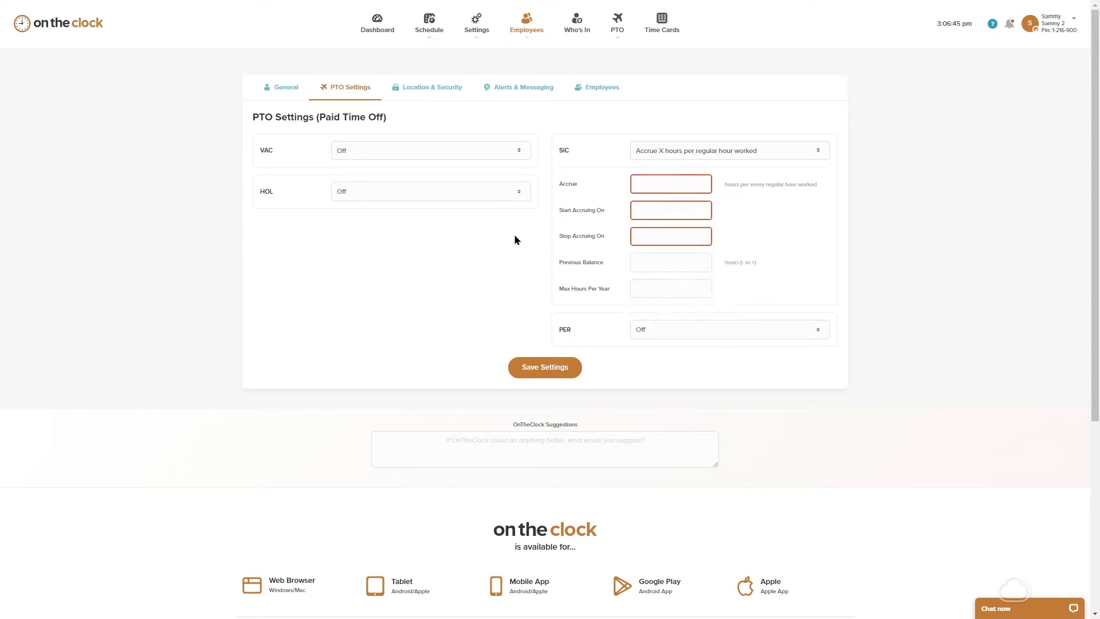
pyautogui.moveTo(482, 277)
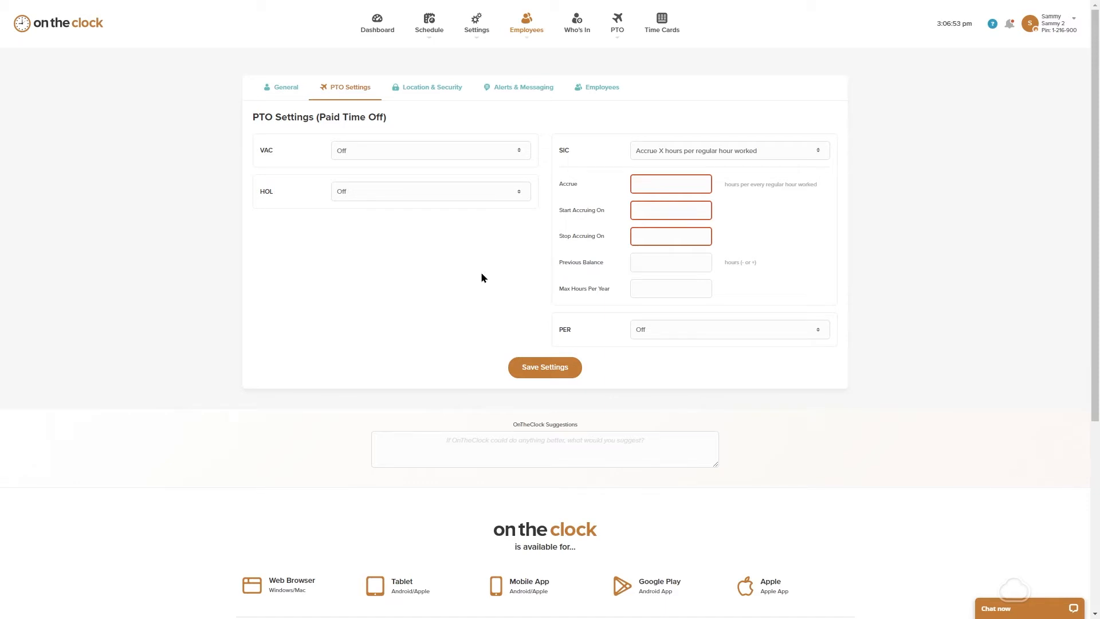
pyautogui.click(728, 150)
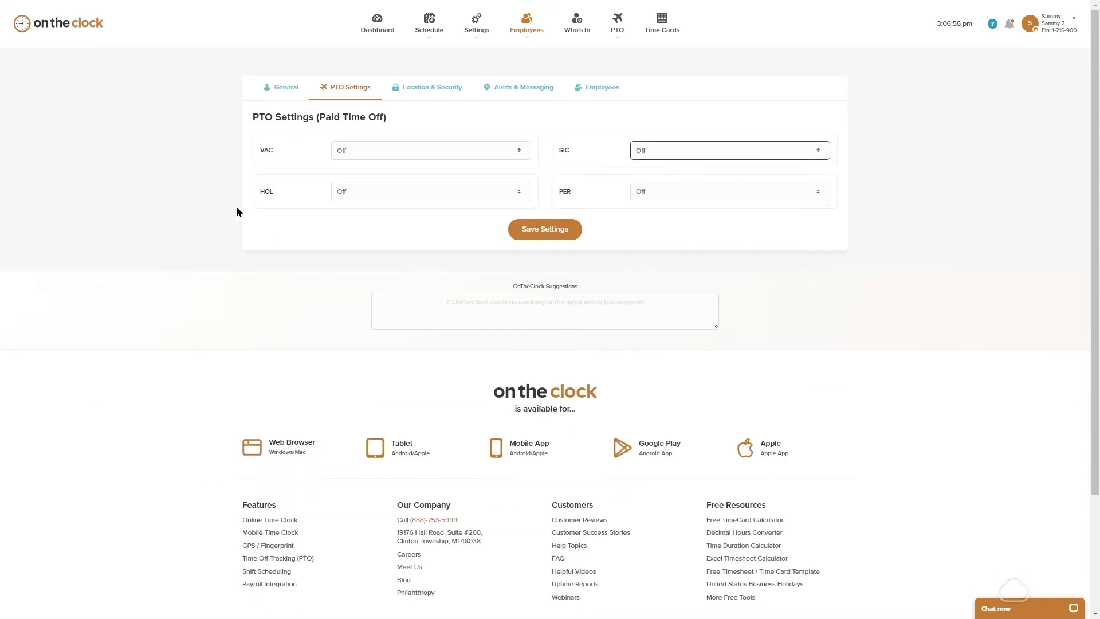
# Disable mobile punching in the group's Location & Security settings
pyautogui.click(432, 87)
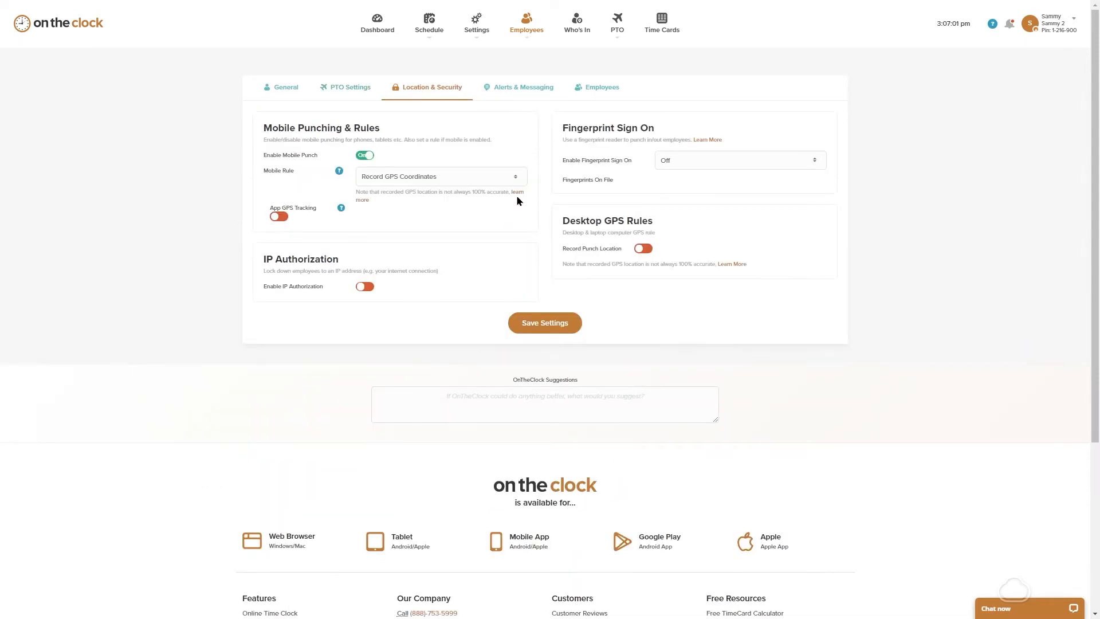
pyautogui.moveTo(420, 158)
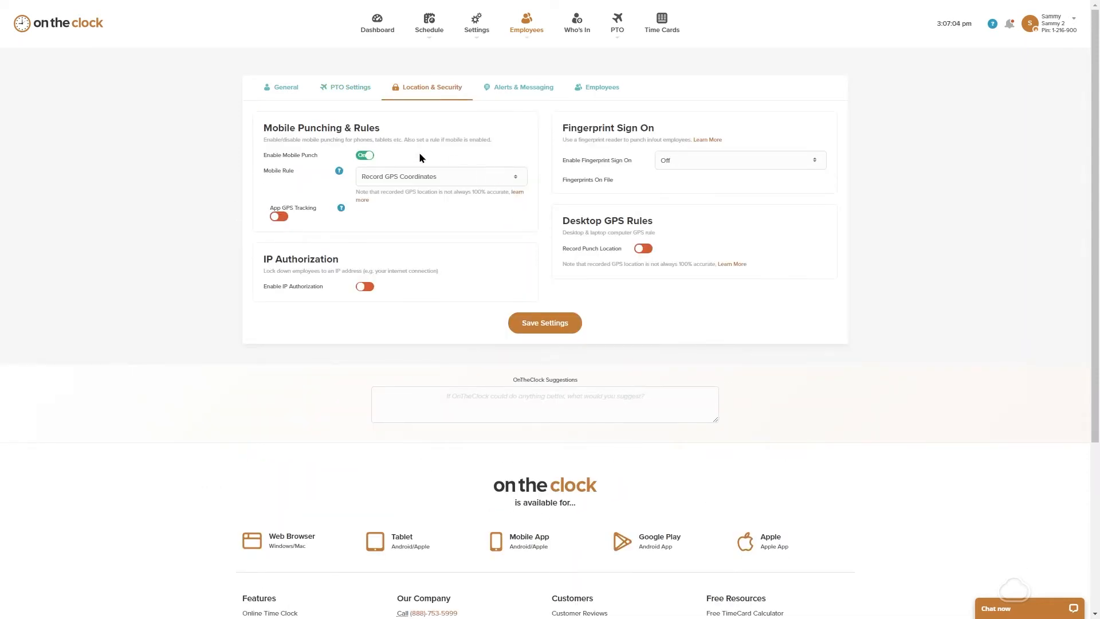
pyautogui.click(364, 155)
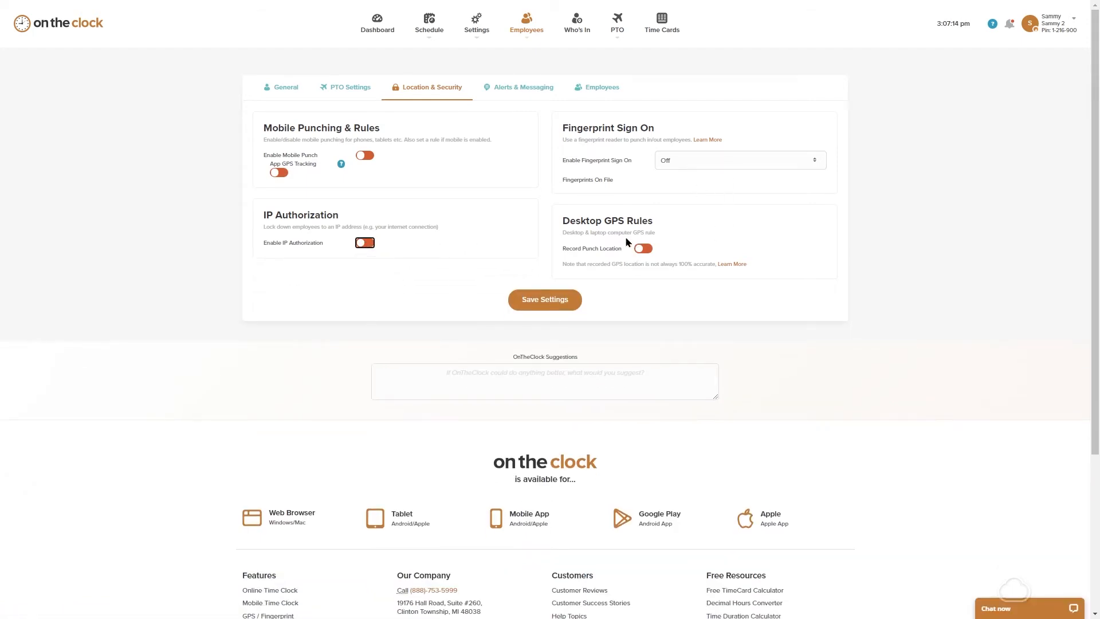
pyautogui.moveTo(712, 104)
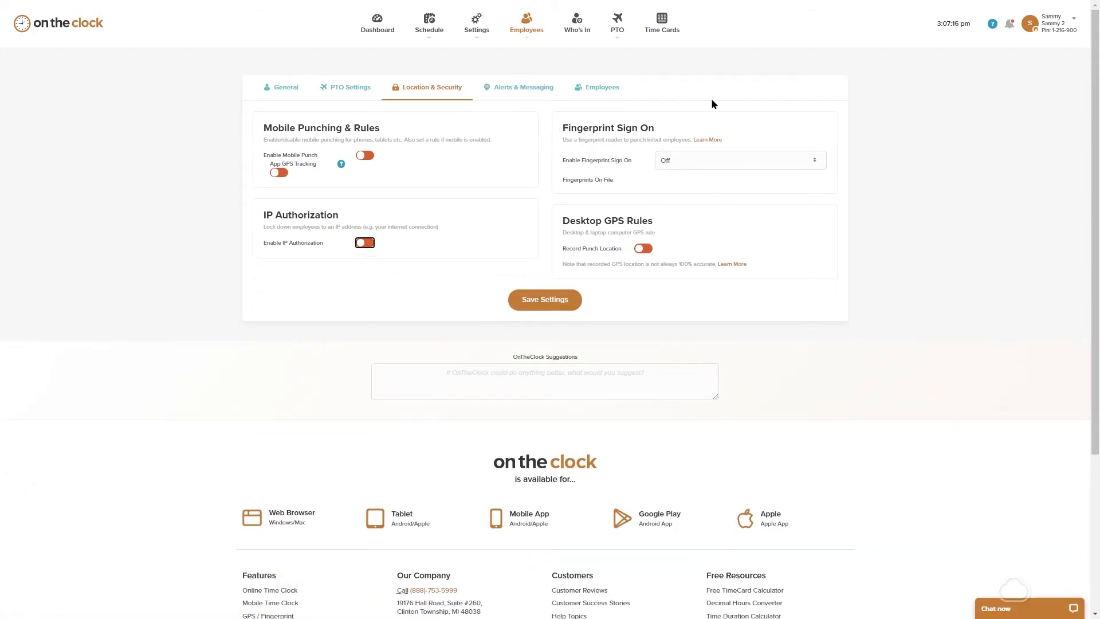
pyautogui.moveTo(625, 117)
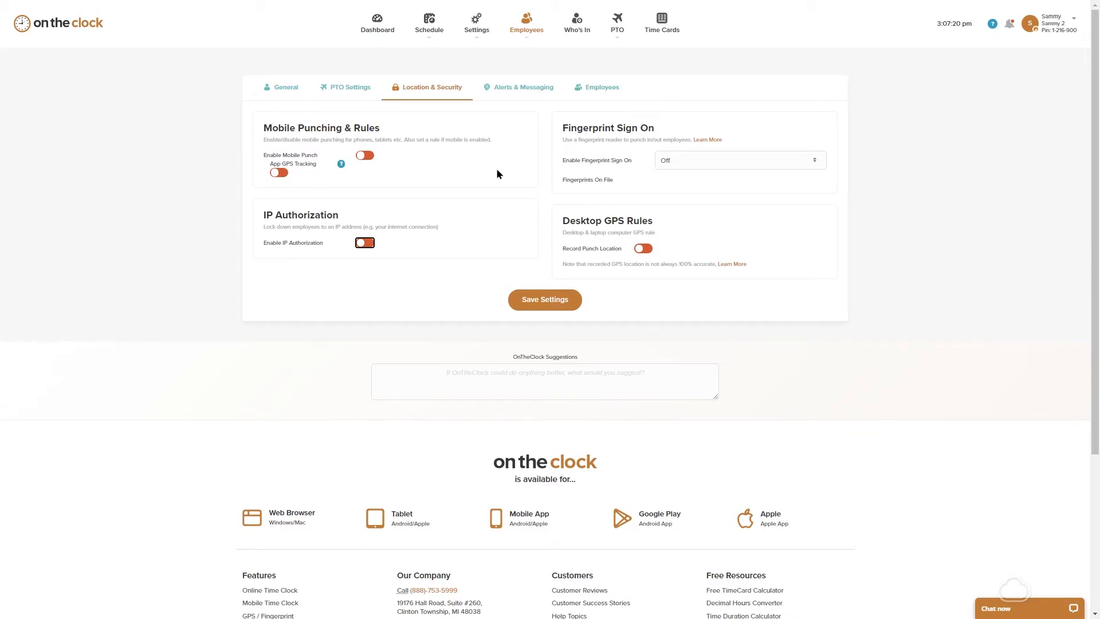
# Set Employee Notes to 'Allow & Email Manager' in Alerts & Messaging
pyautogui.click(523, 87)
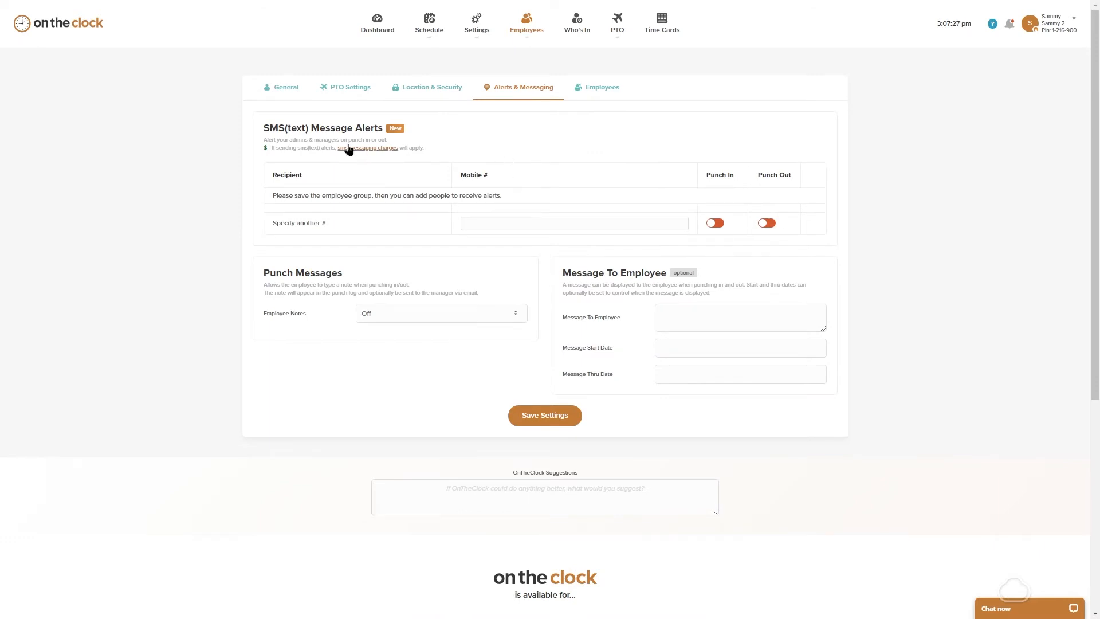
pyautogui.moveTo(676, 187)
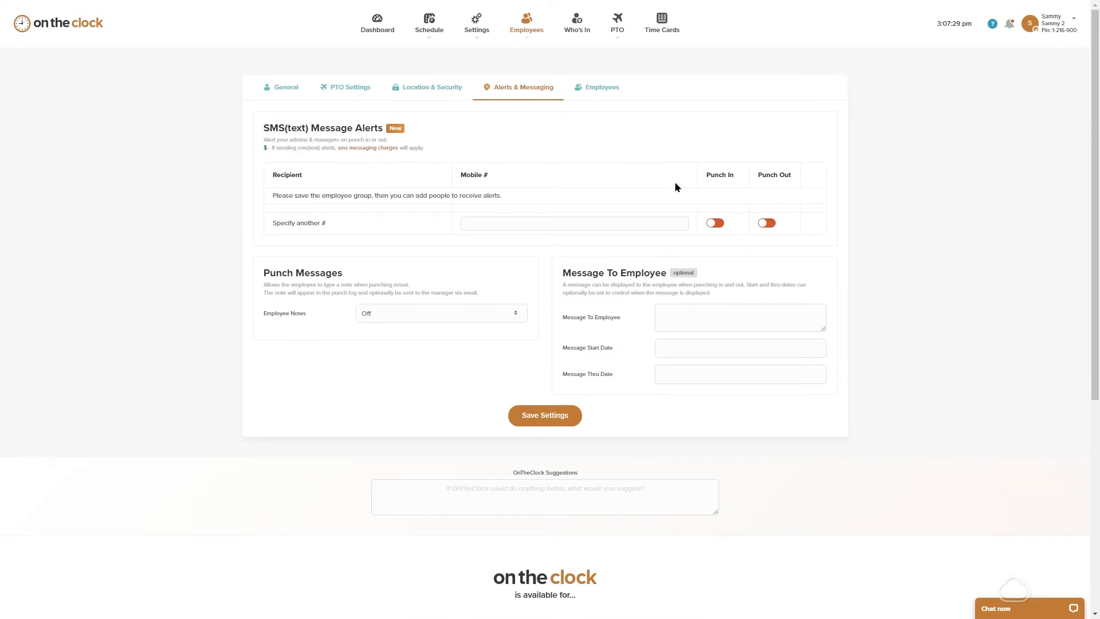
pyautogui.click(573, 223)
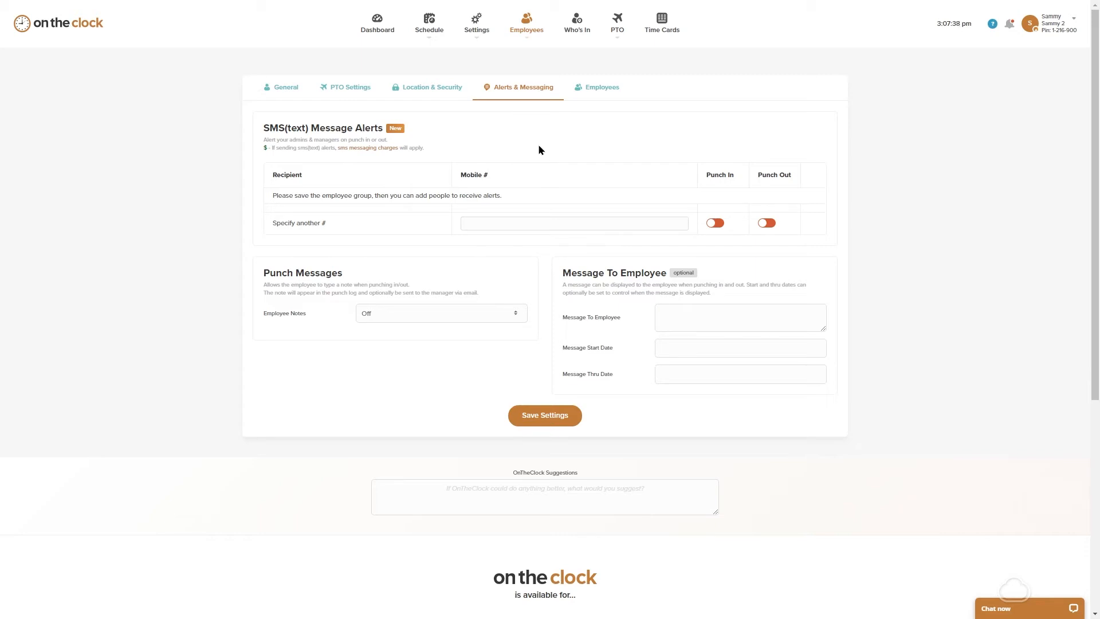
pyautogui.scroll(-3)
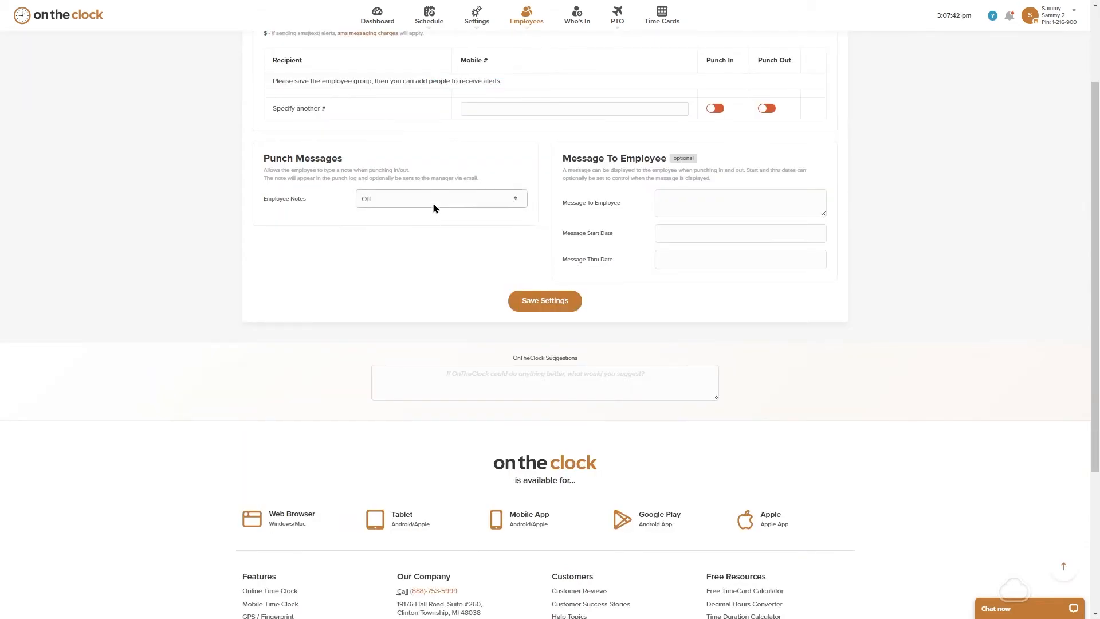
pyautogui.click(440, 198)
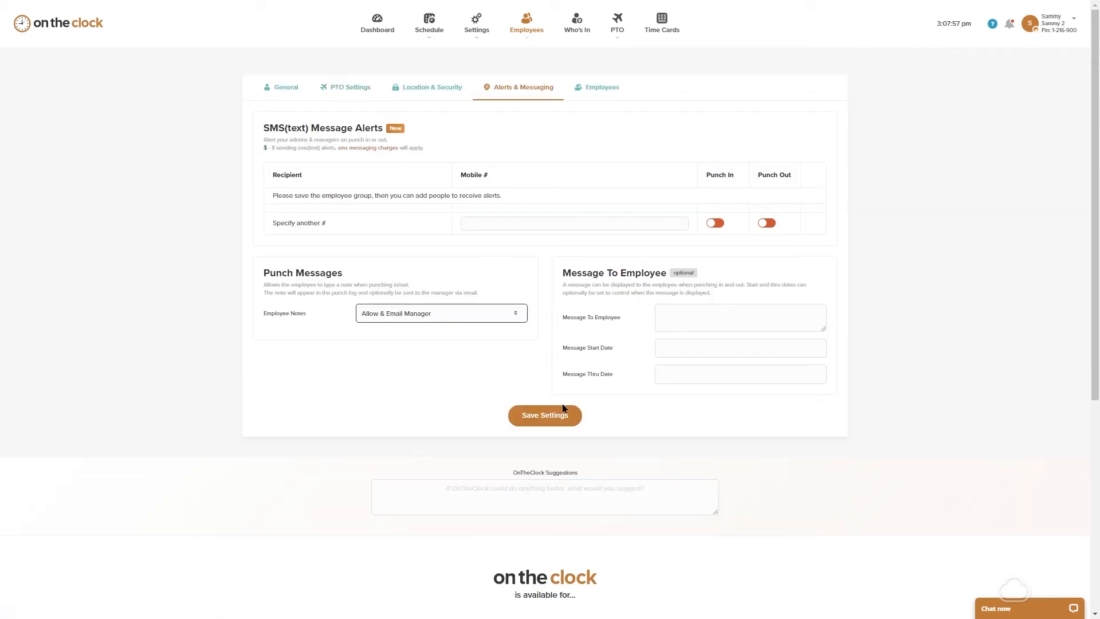
# Save the Hourly group's settings and view the groups list showing zero employees
pyautogui.click(286, 88)
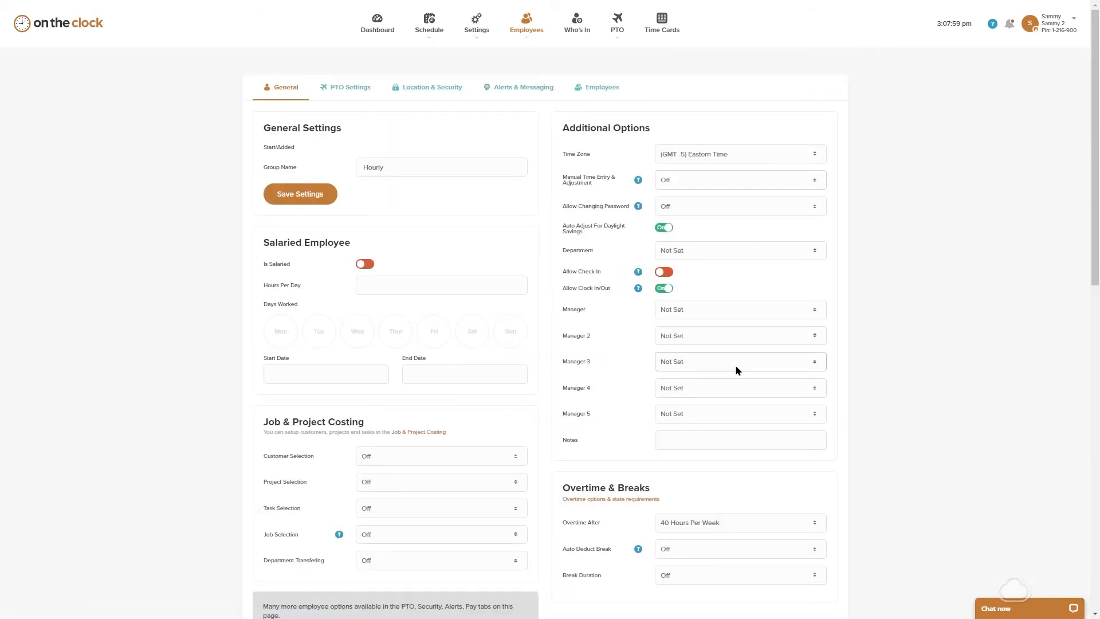
pyautogui.scroll(-3)
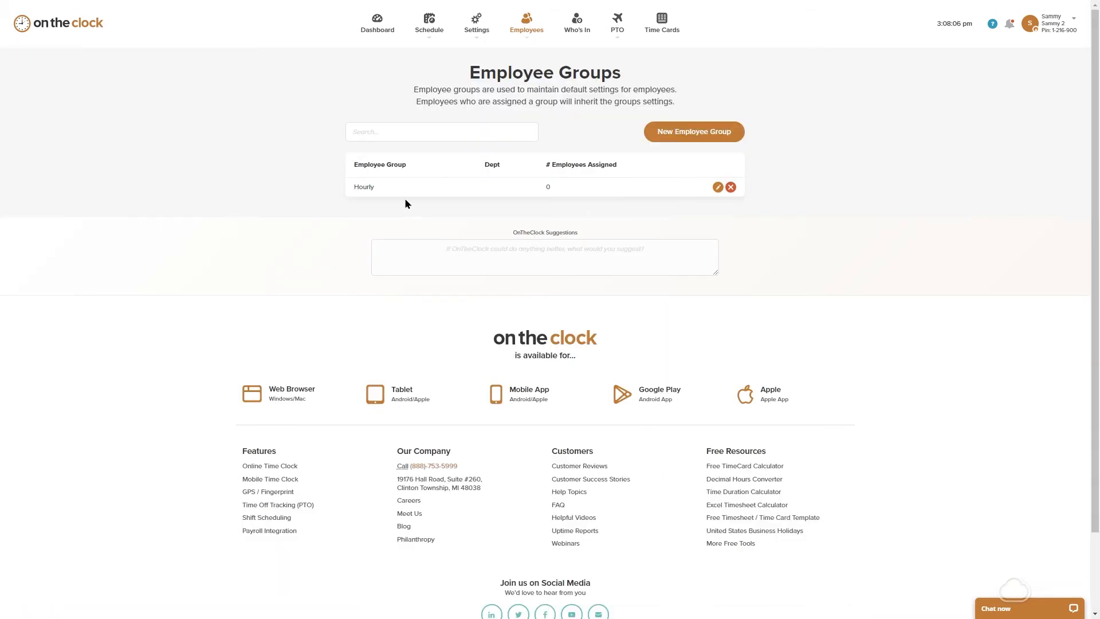
pyautogui.moveTo(573, 196)
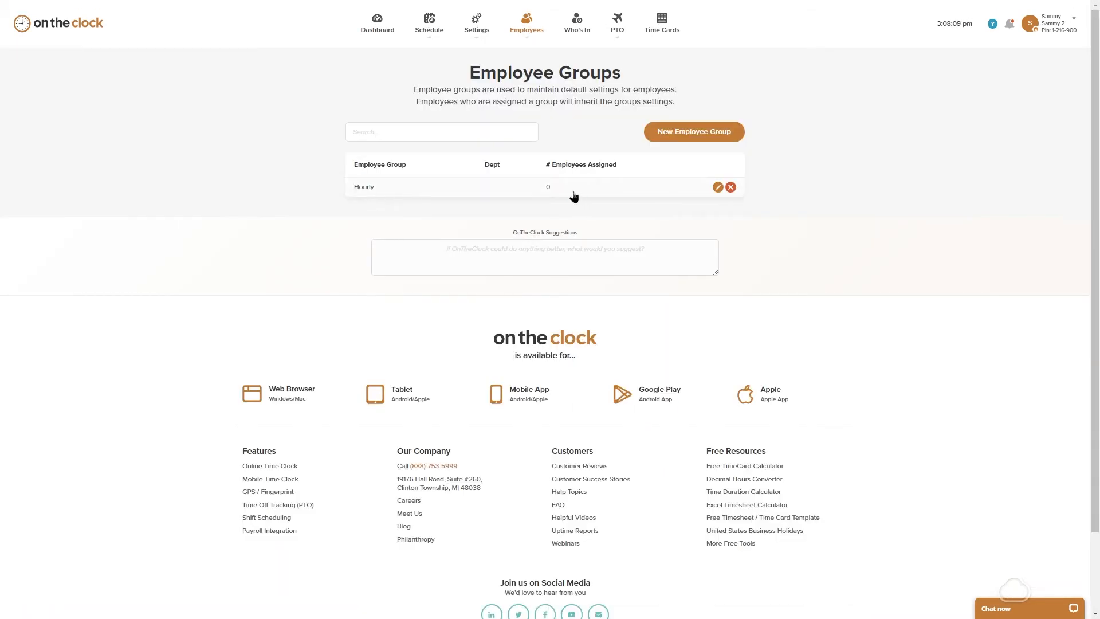
pyautogui.moveTo(551, 191)
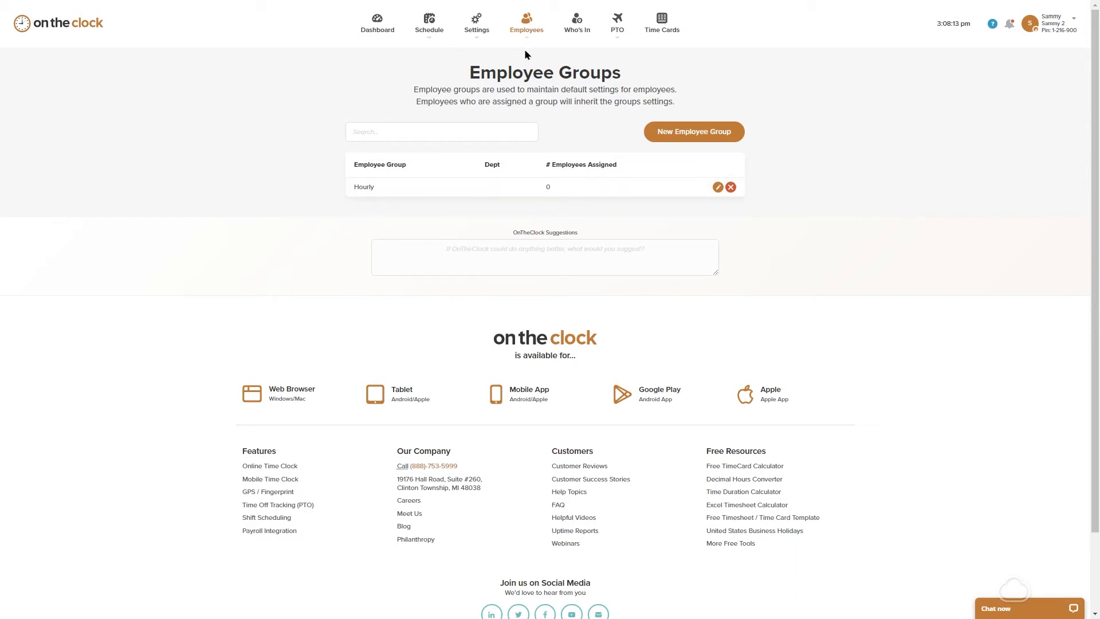
pyautogui.moveTo(526, 20)
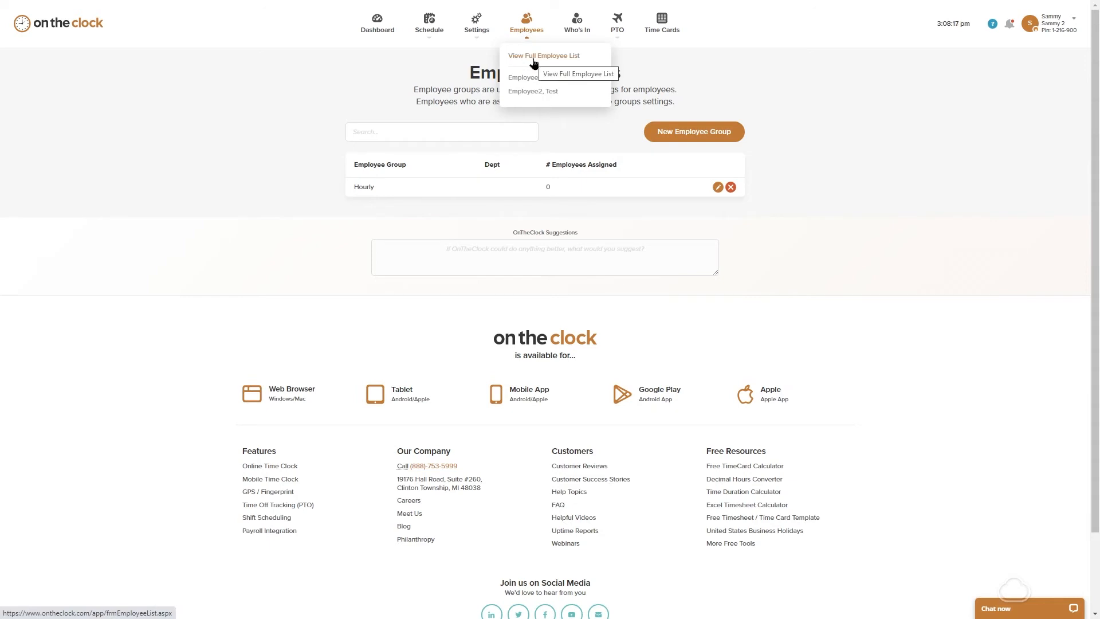
# Set Test Employee's Employee Group to Hourly and confirm the Change Group dialog
pyautogui.click(544, 55)
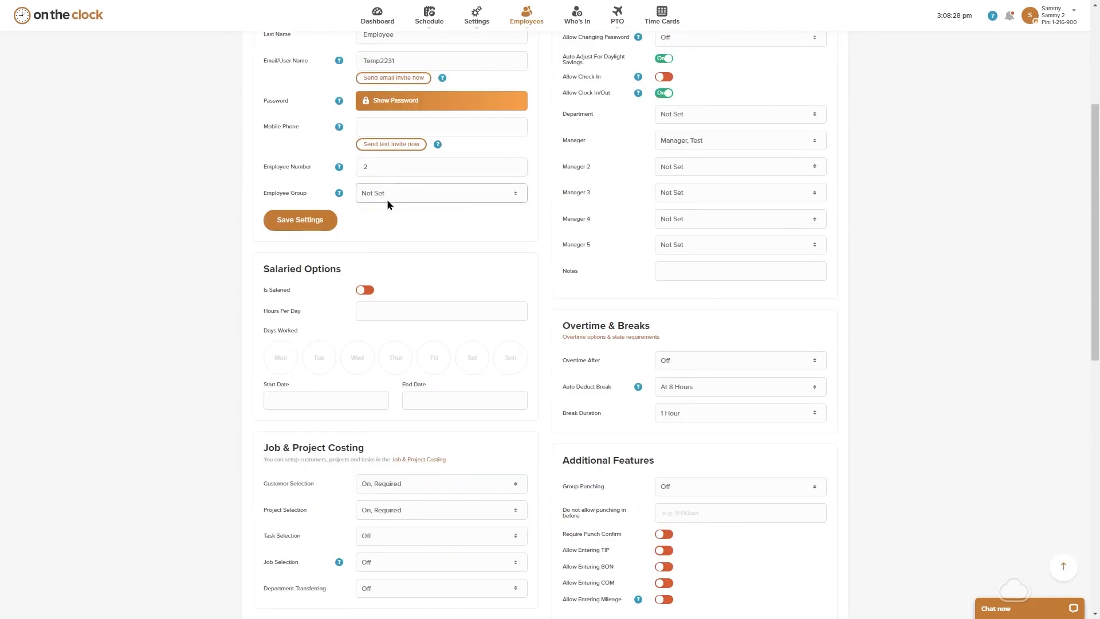
pyautogui.click(440, 193)
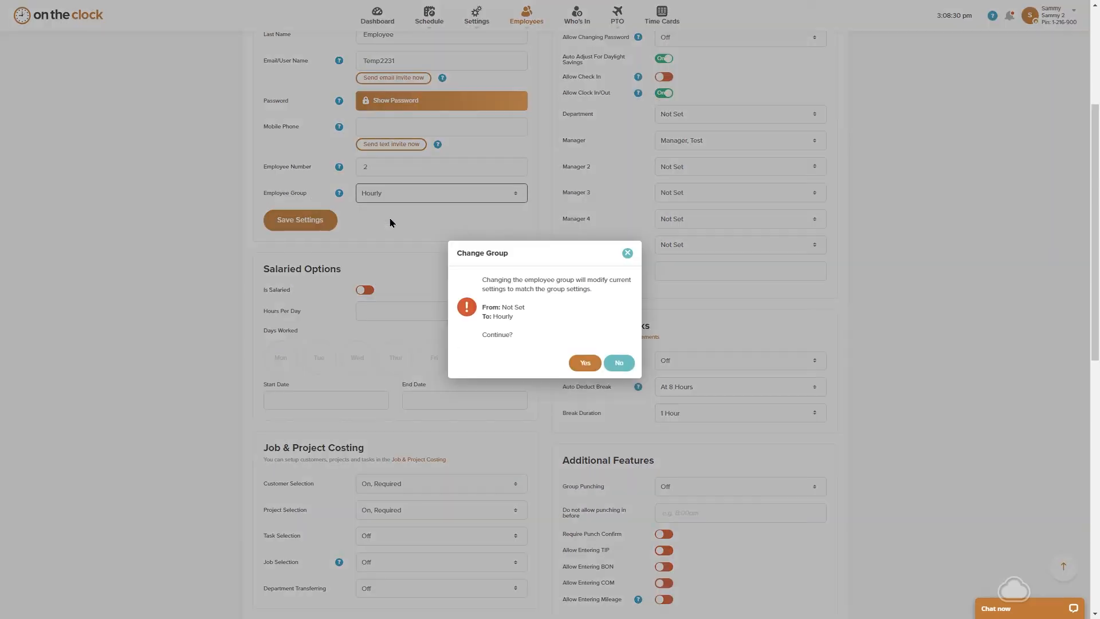
pyautogui.click(584, 363)
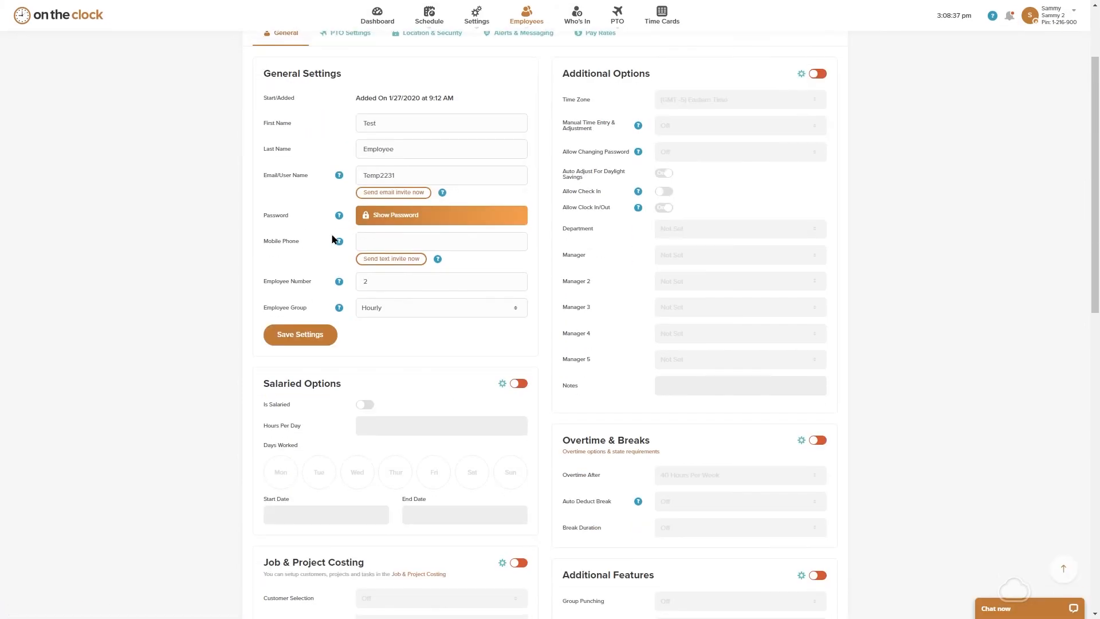
pyautogui.click(440, 149)
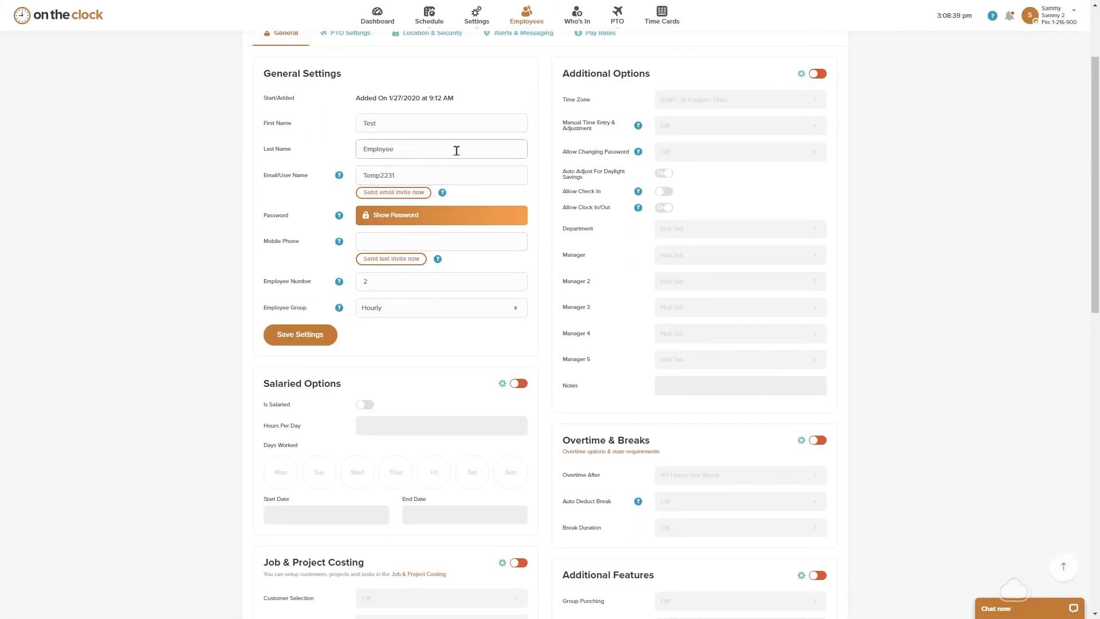
pyautogui.scroll(-3)
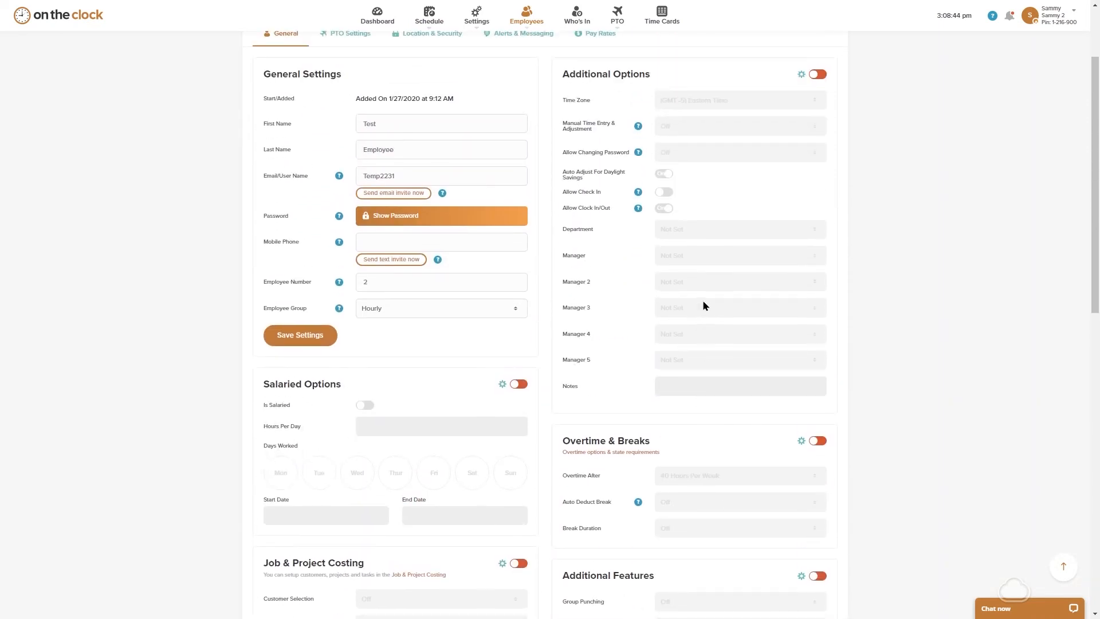
pyautogui.click(475, 20)
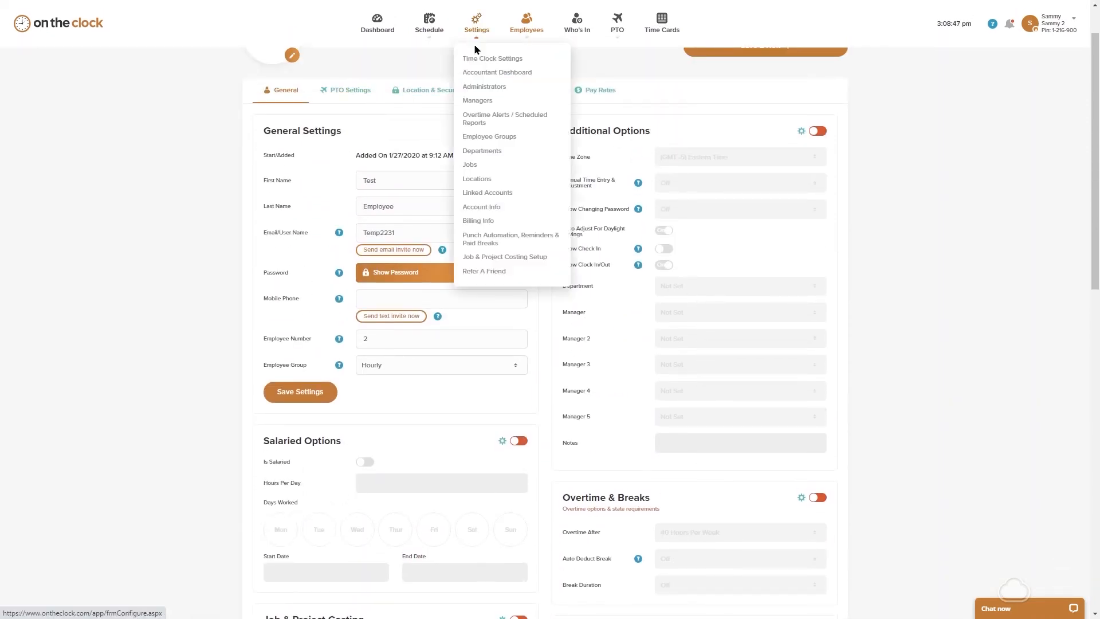
pyautogui.click(490, 136)
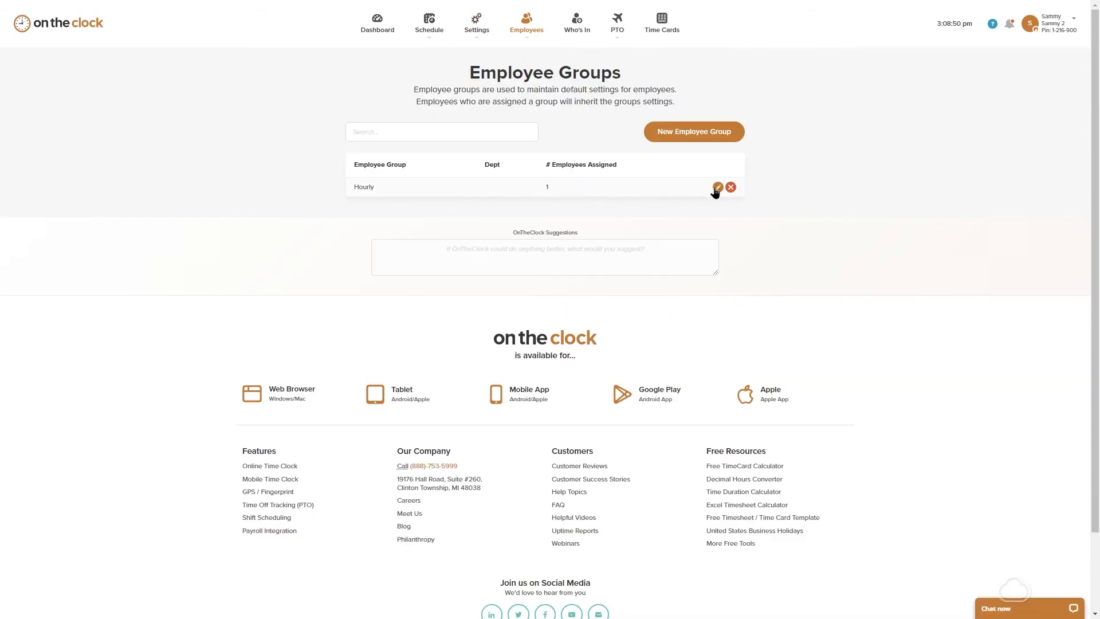
pyautogui.click(716, 186)
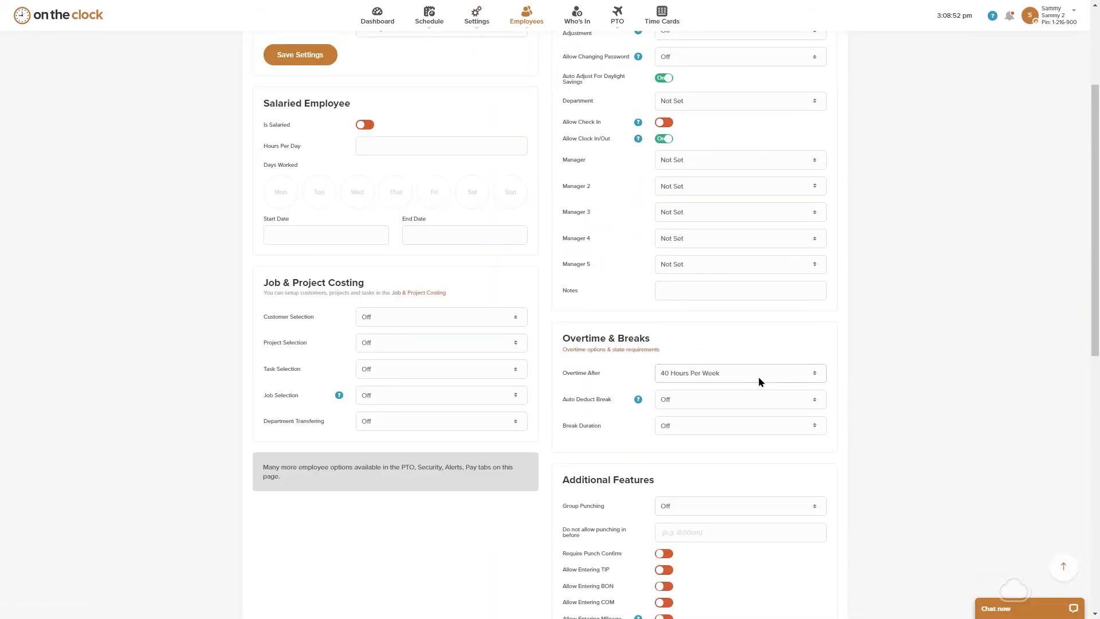
pyautogui.click(739, 372)
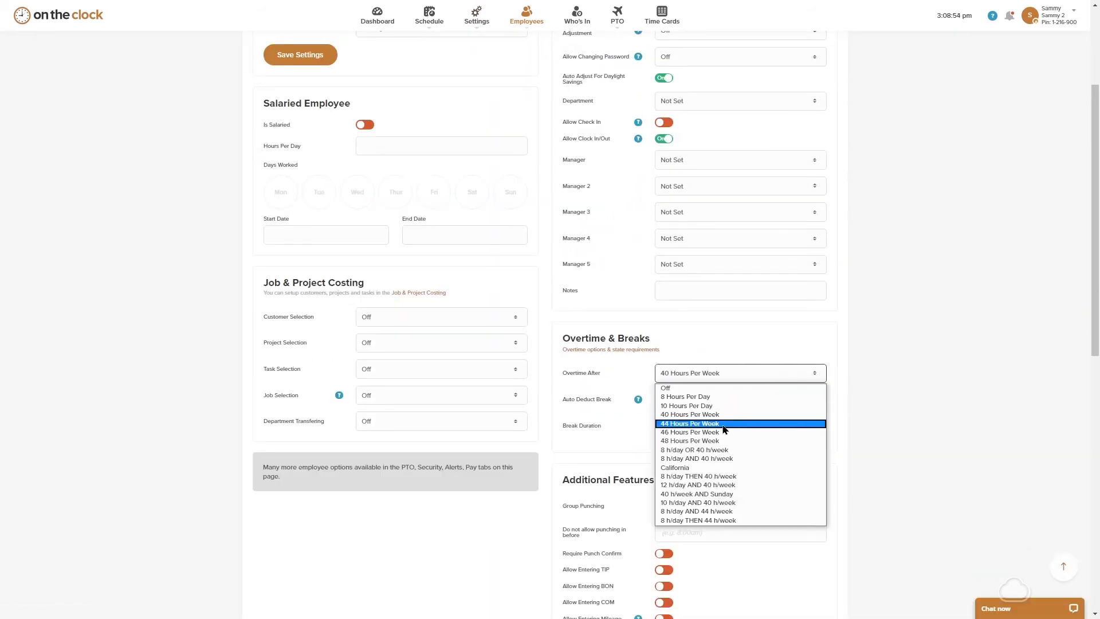
pyautogui.click(689, 422)
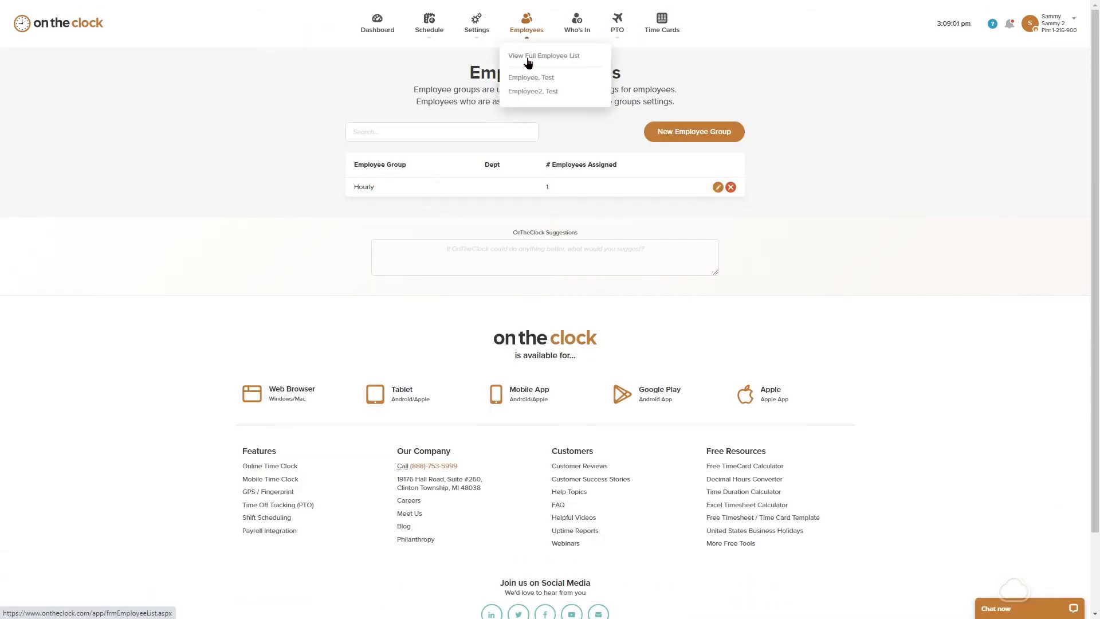
pyautogui.click(530, 77)
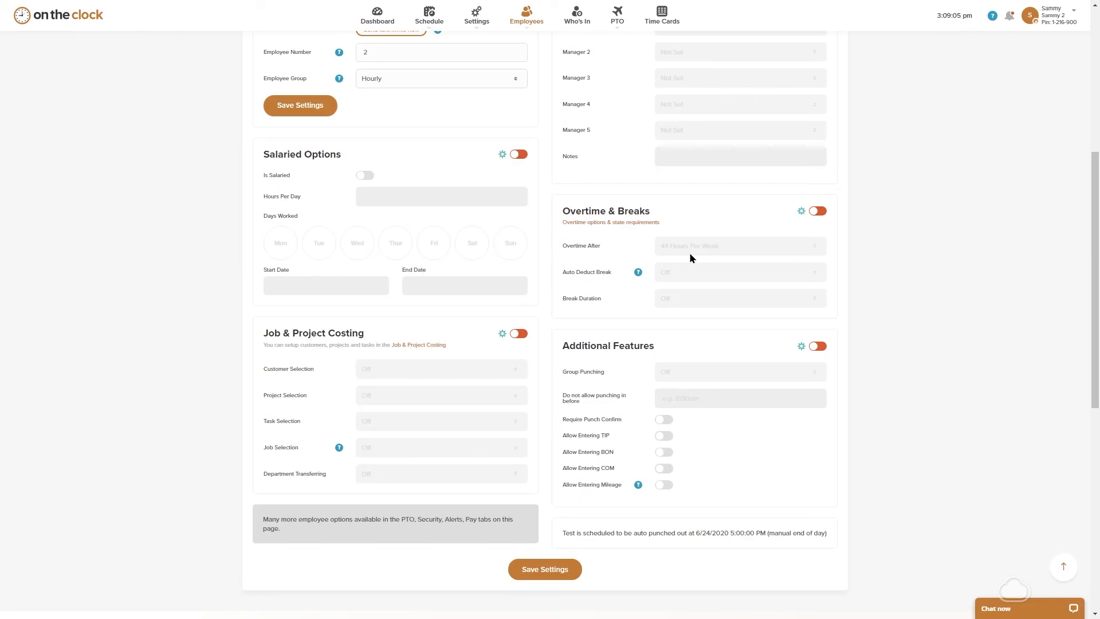
# Briefly customize Test Employee's VAC accrual, then switch the vacation override back off
pyautogui.click(349, 148)
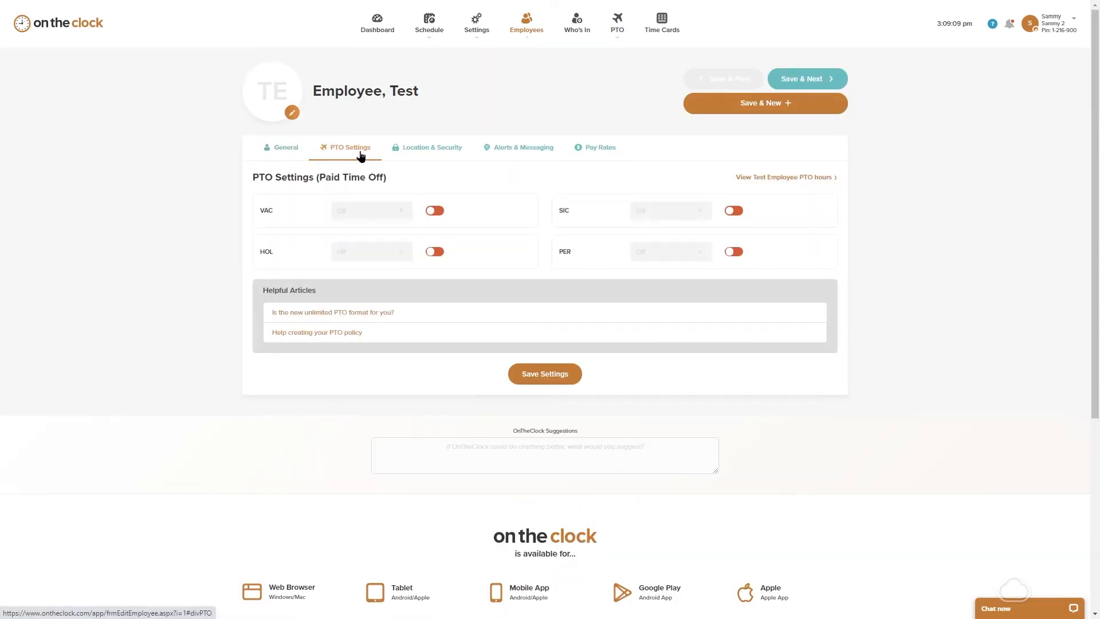
pyautogui.moveTo(435, 211)
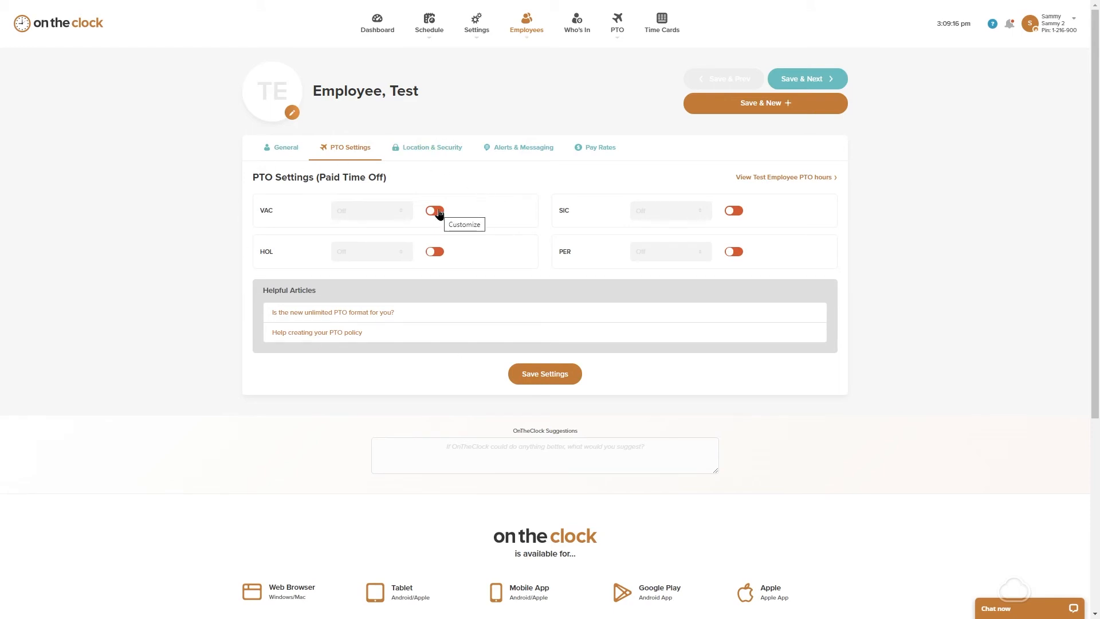
pyautogui.click(436, 211)
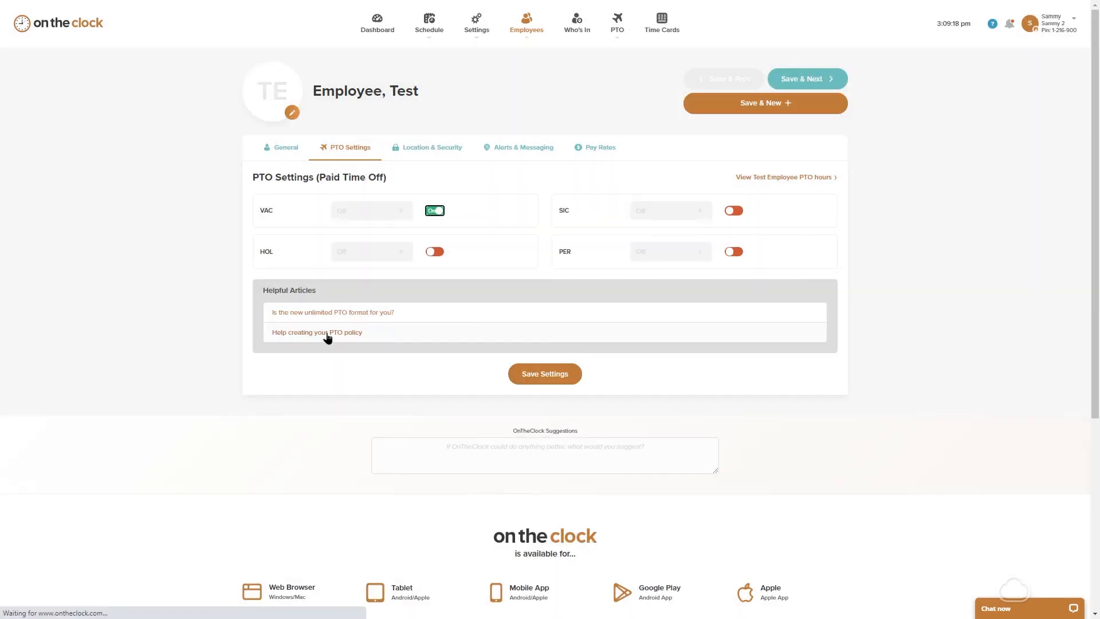
pyautogui.click(370, 211)
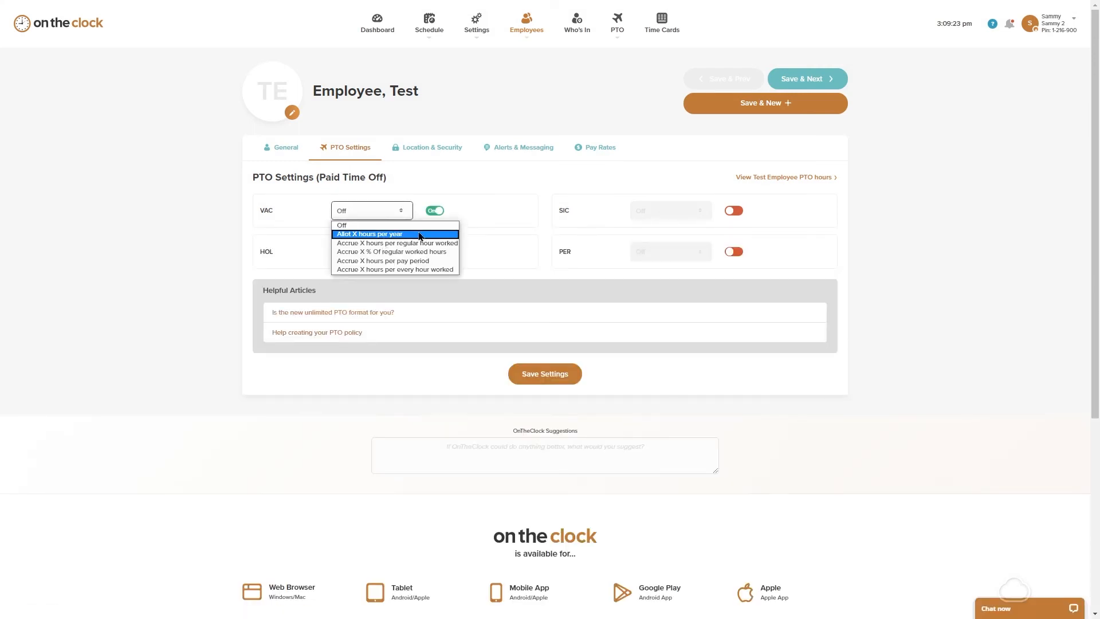
pyautogui.click(370, 233)
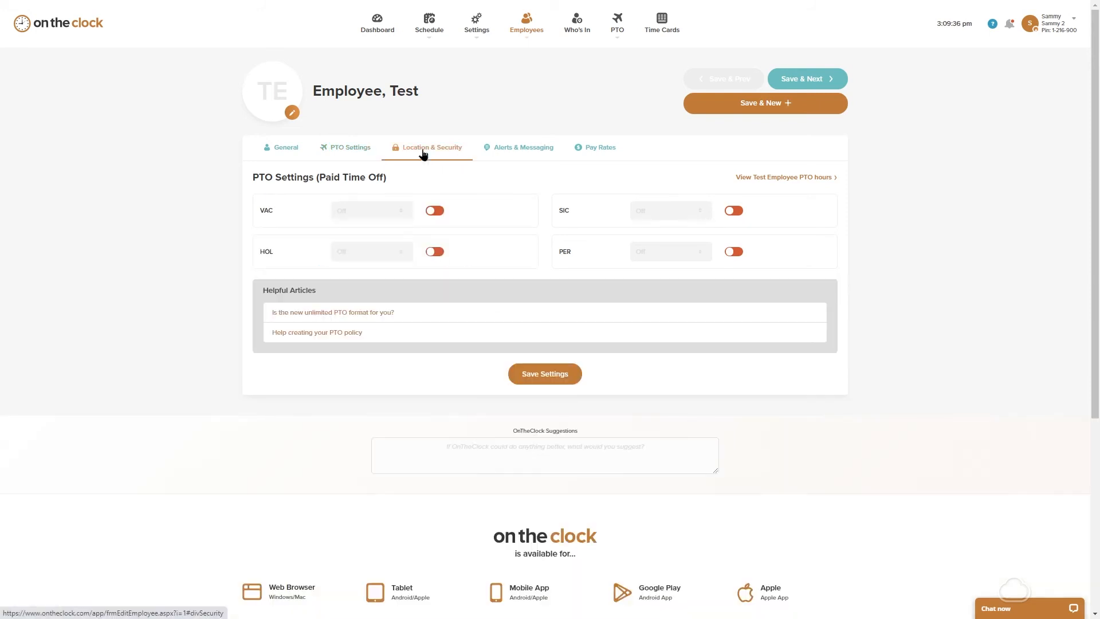
# Enable Device & Browser Authorization with one browser allowed, then turn it back off
pyautogui.click(432, 148)
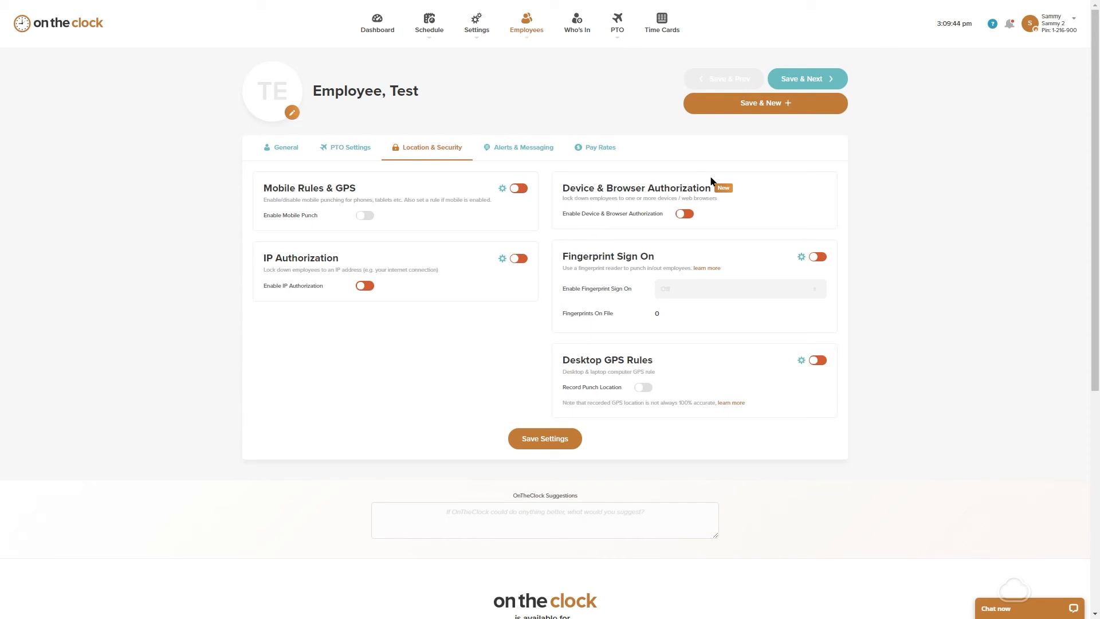
pyautogui.click(684, 213)
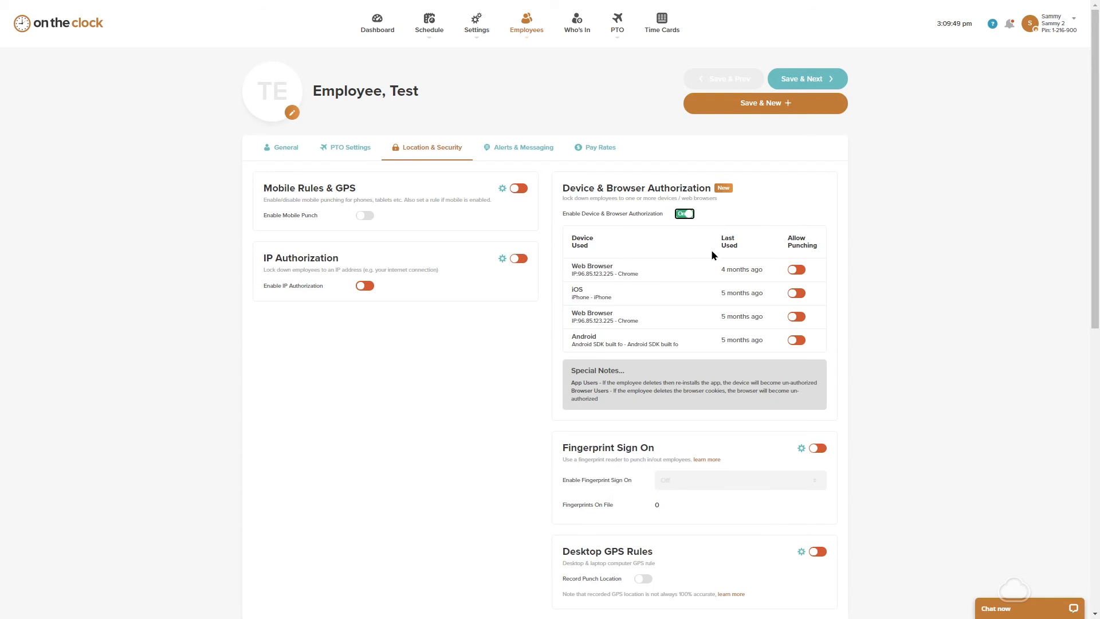
pyautogui.click(795, 269)
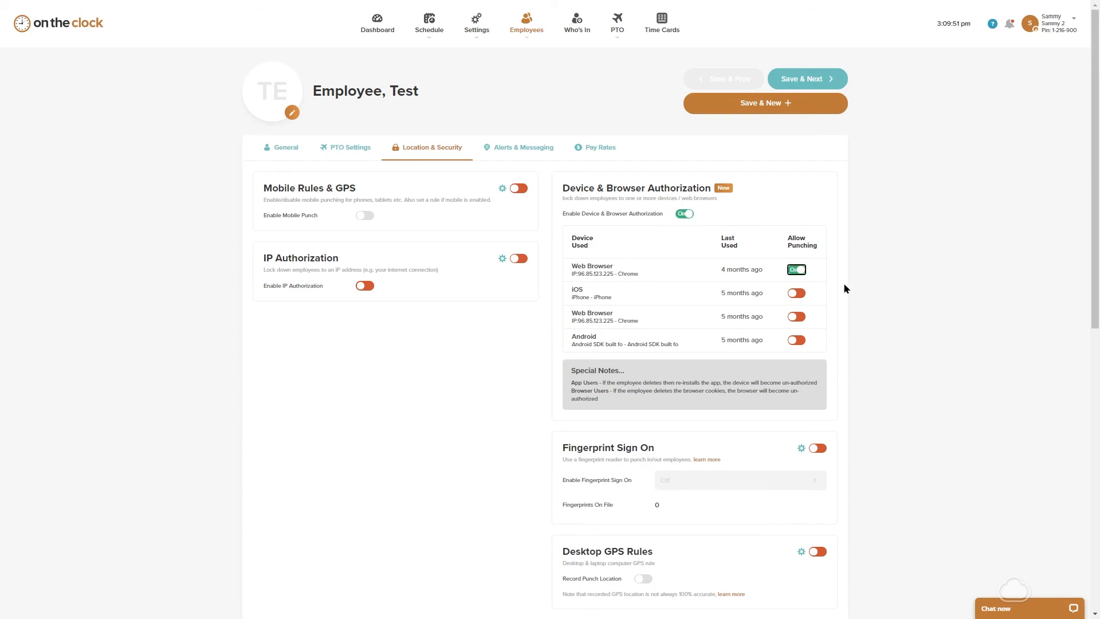
pyautogui.click(683, 213)
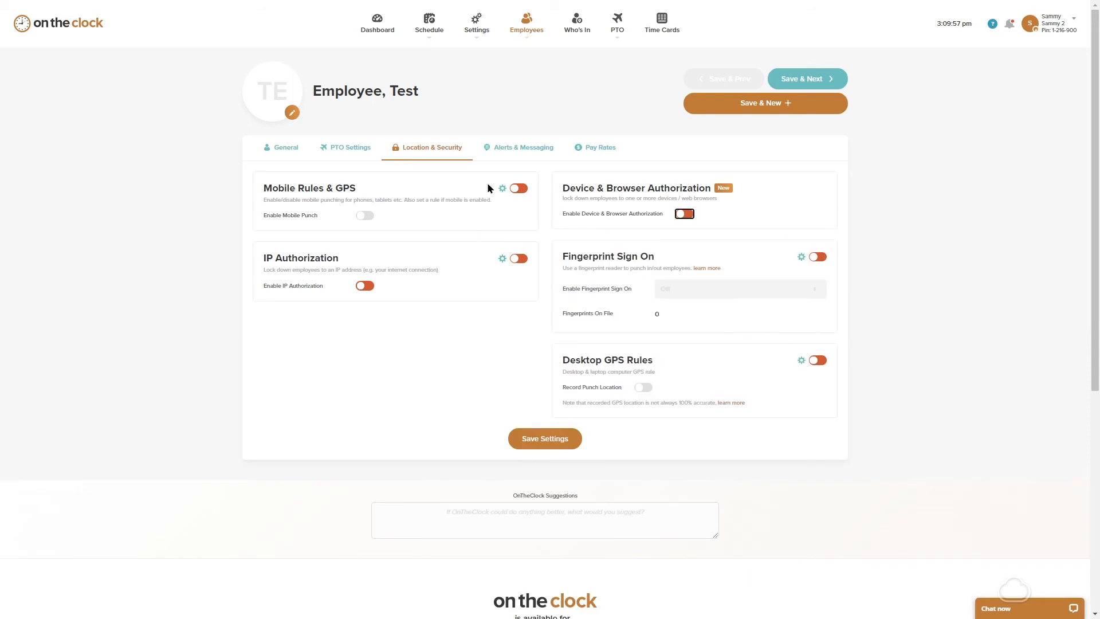
pyautogui.moveTo(517, 121)
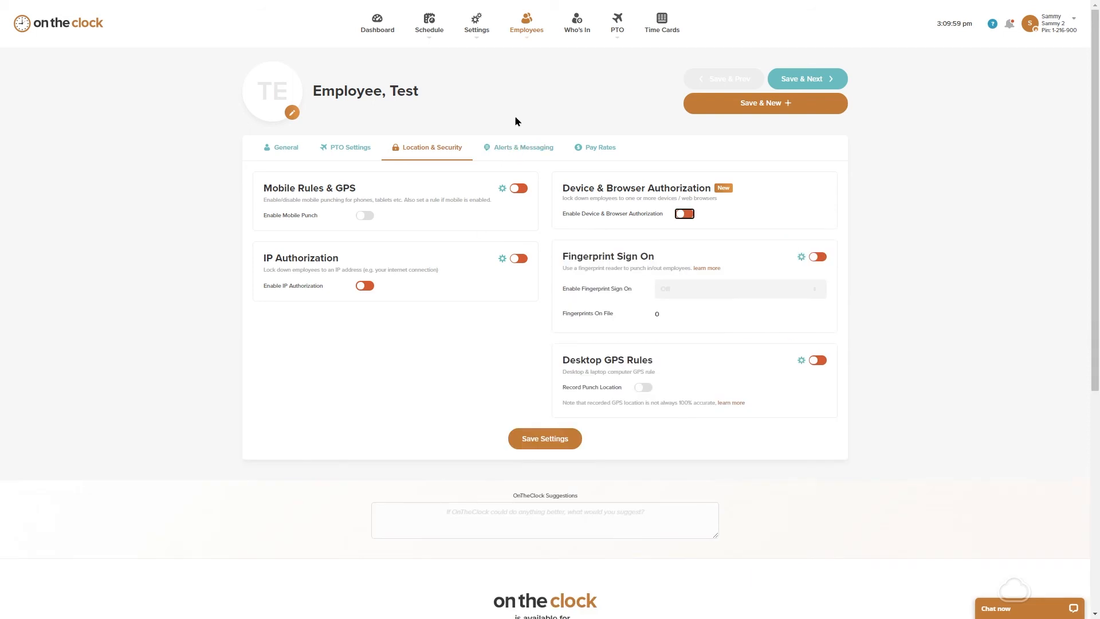
pyautogui.moveTo(493, 67)
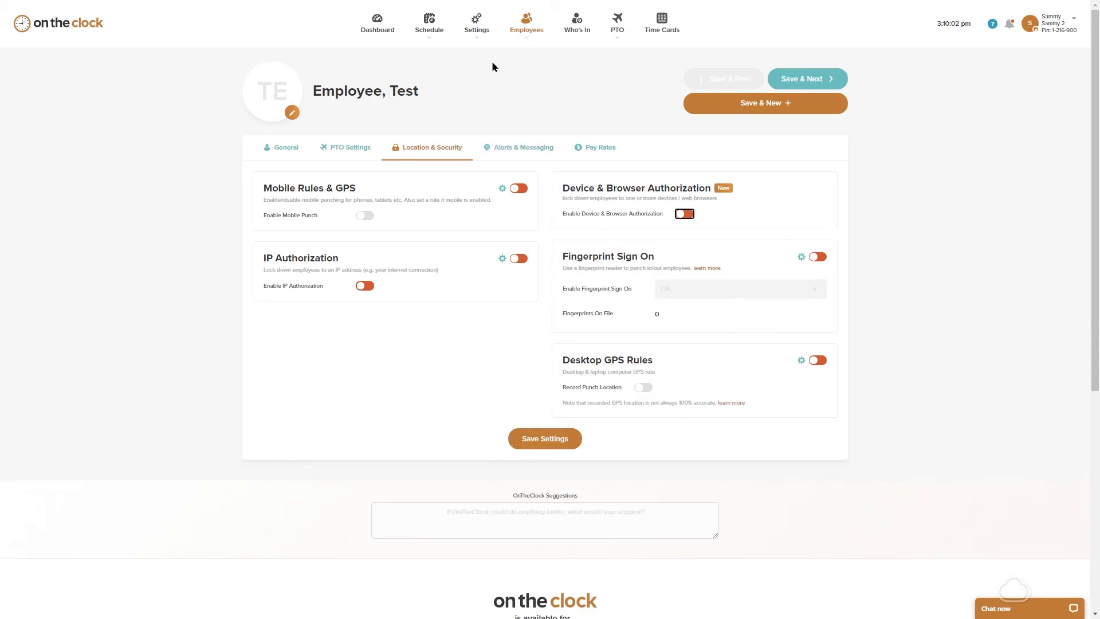
# Check the Employee Groups list shows Hourly with one employee, then reopen Test Employee
pyautogui.click(476, 22)
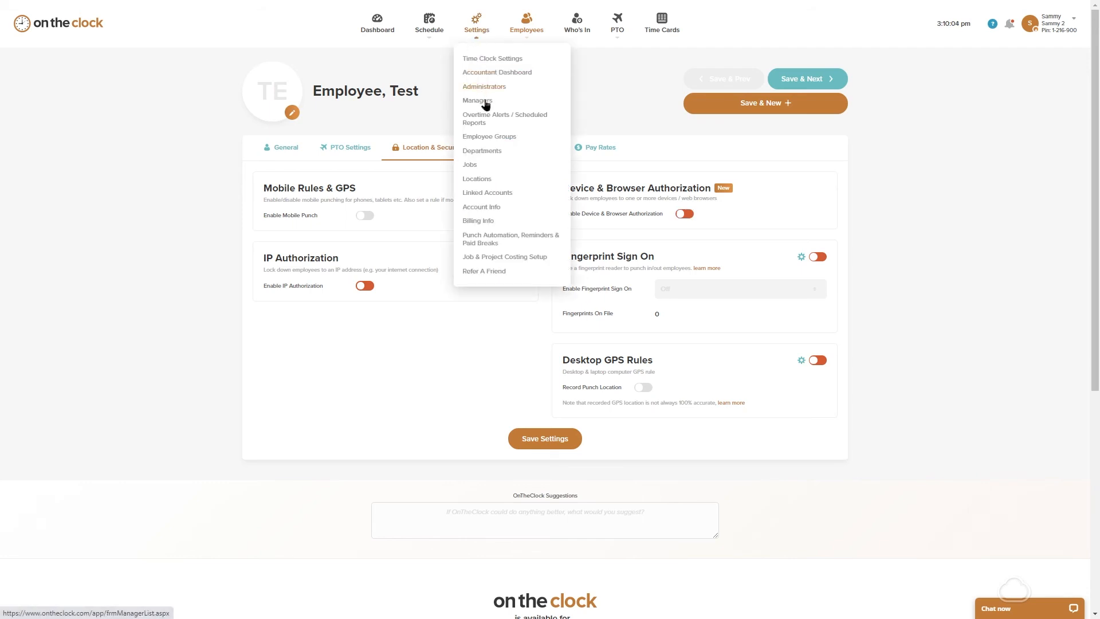
pyautogui.click(489, 136)
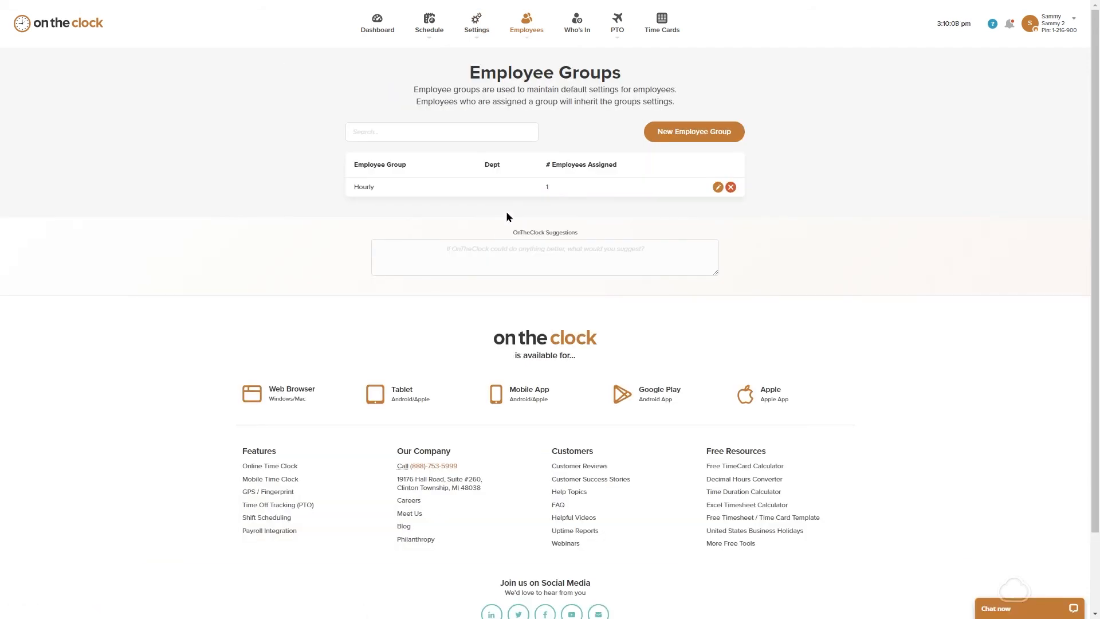
pyautogui.moveTo(415, 192)
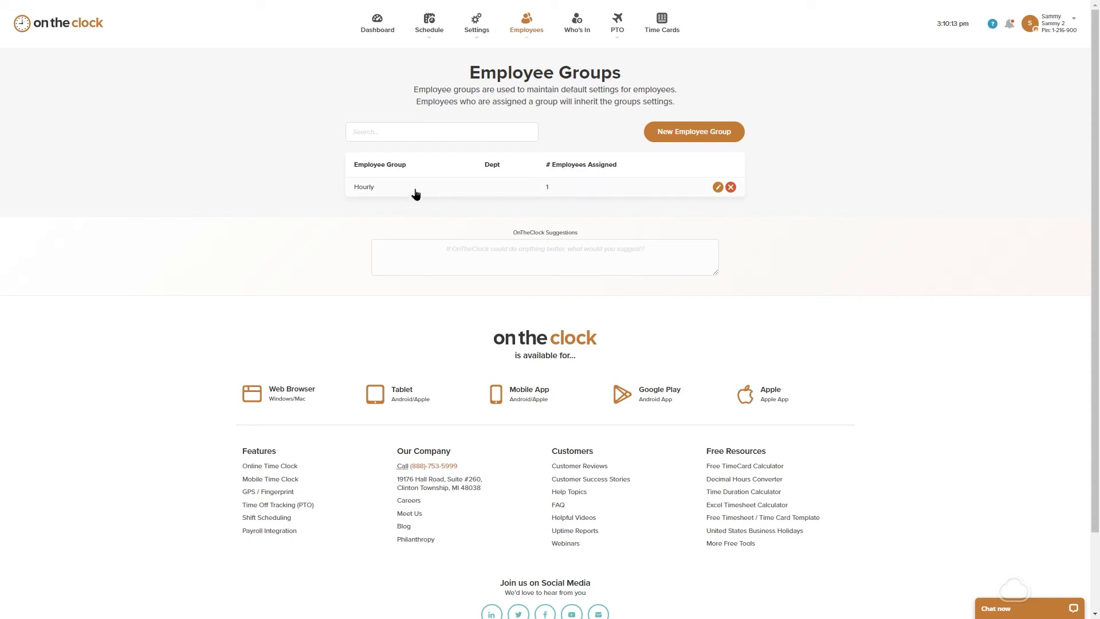
pyautogui.moveTo(451, 219)
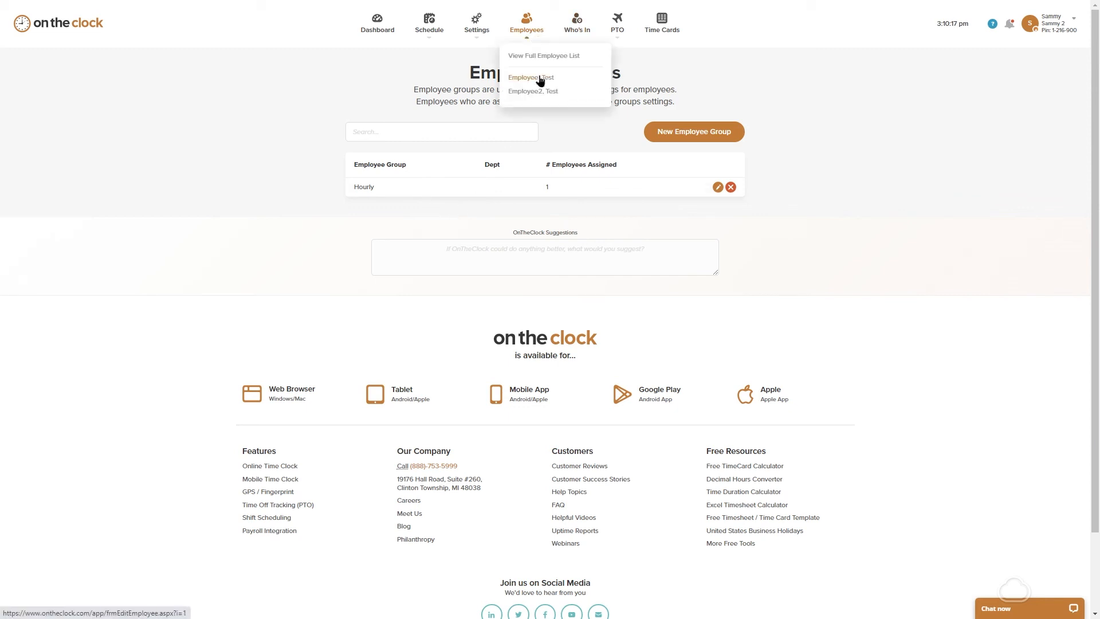
pyautogui.click(530, 77)
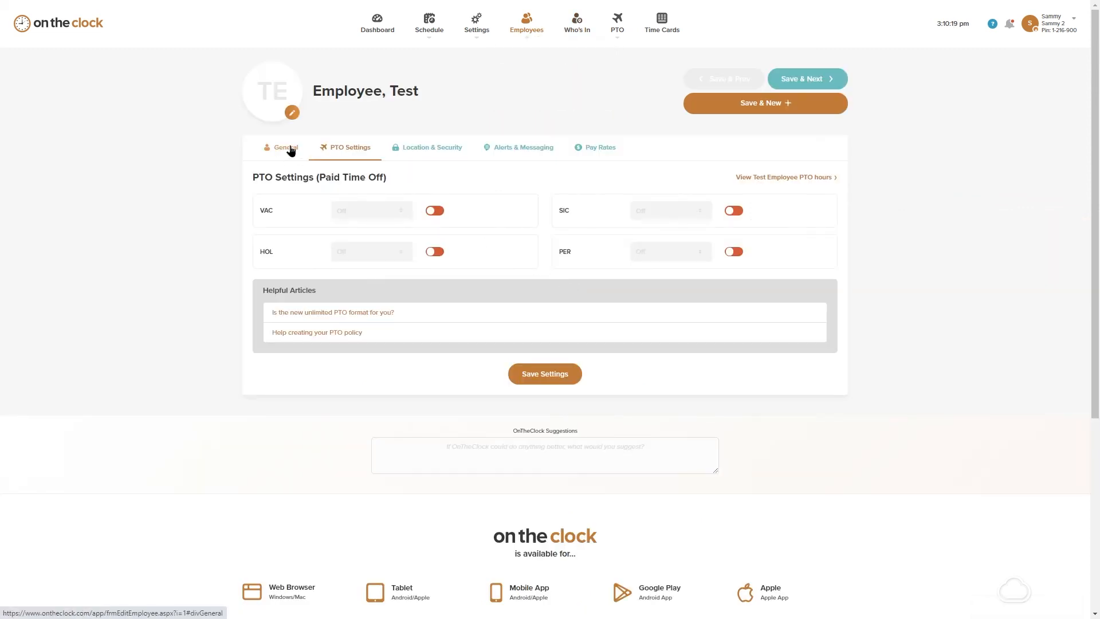
# Review Test Employee's PTO settings (all Off) and return to General showing the Hourly group
pyautogui.click(285, 148)
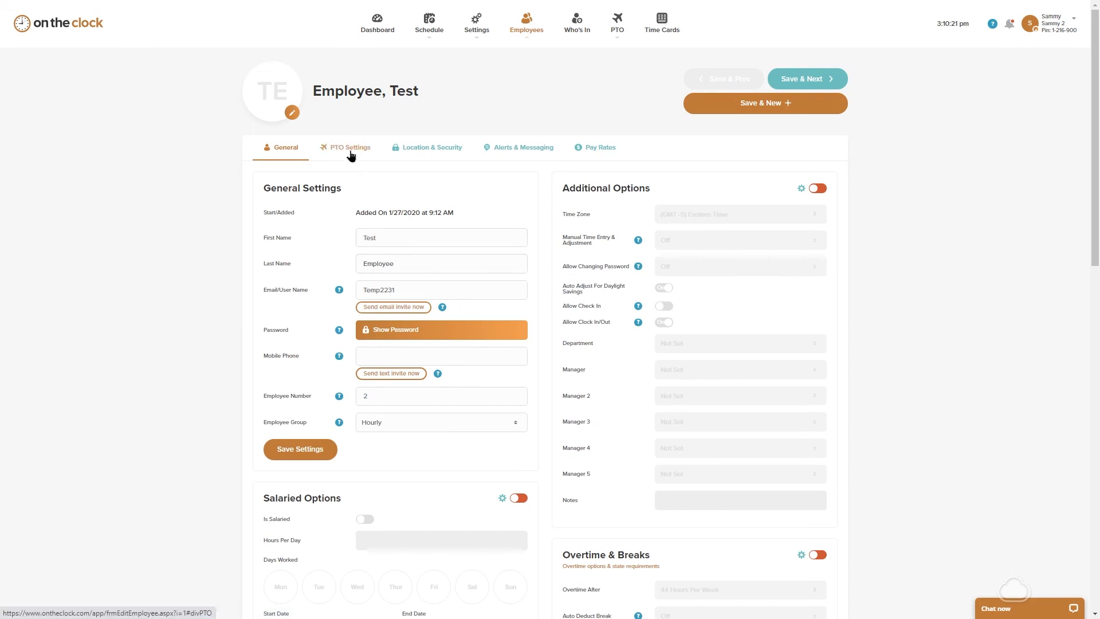
pyautogui.click(349, 148)
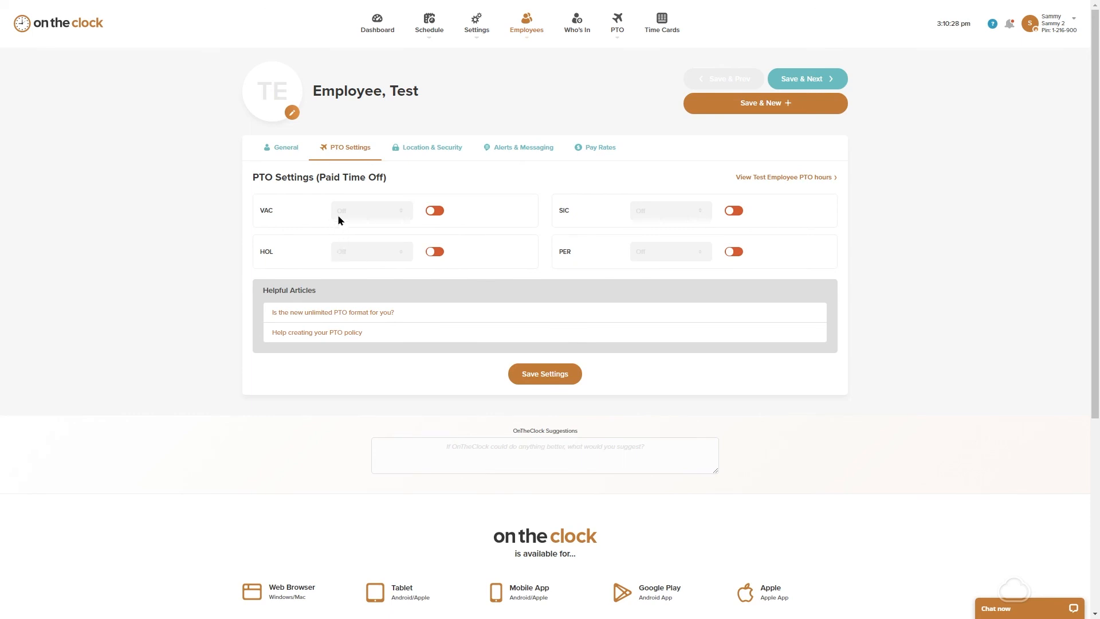
pyautogui.moveTo(344, 260)
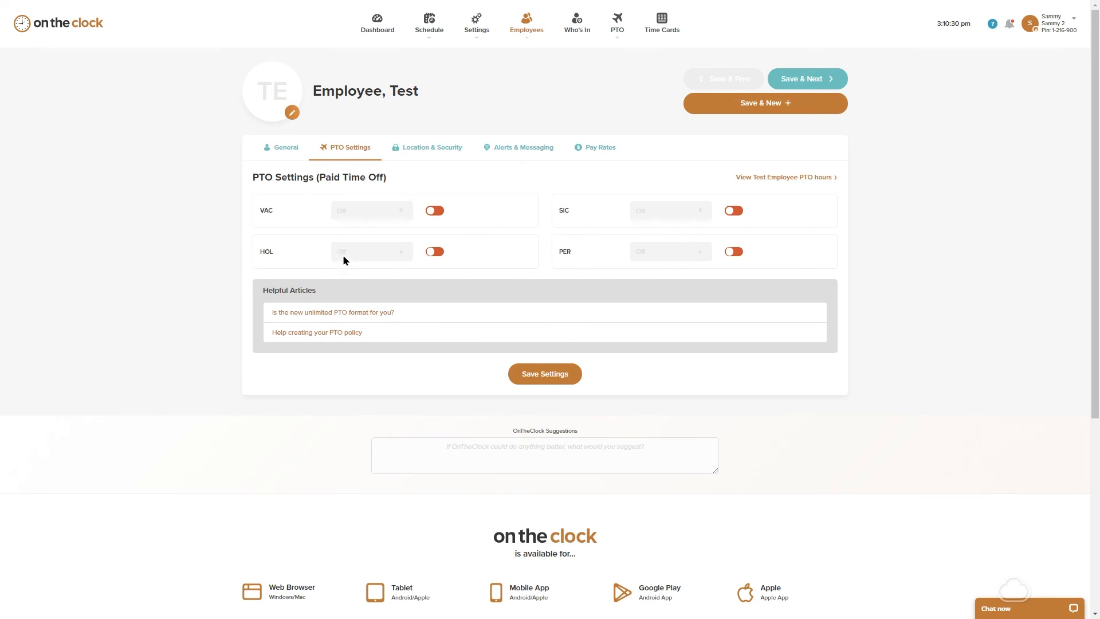
pyautogui.click(285, 148)
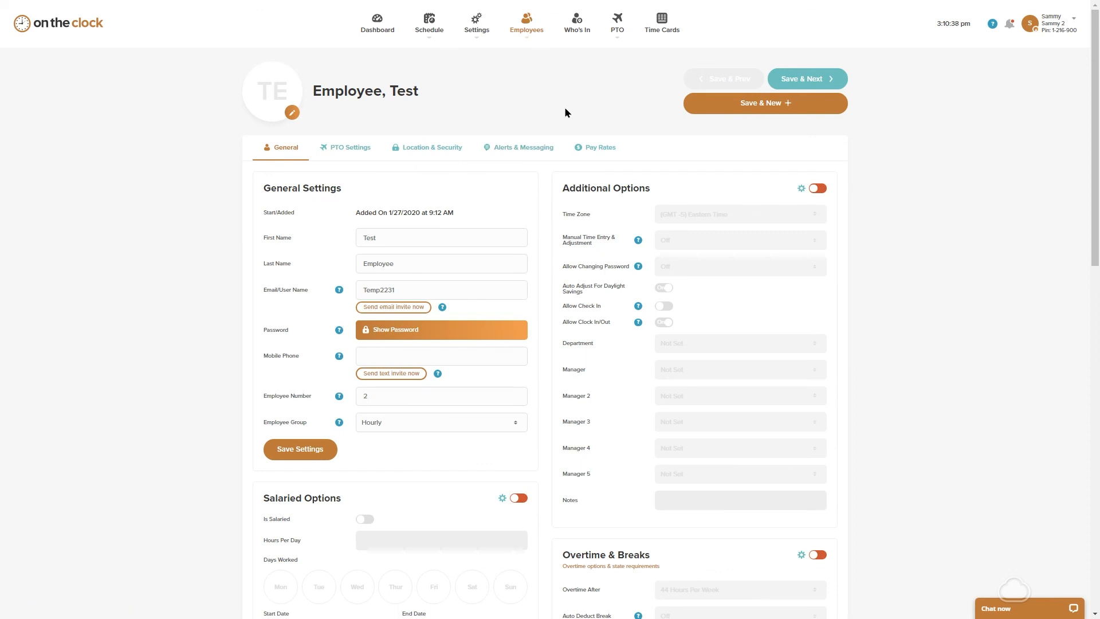
# Show the Employees list with Test Employee in Hourly and Employee2 with no group
pyautogui.click(475, 23)
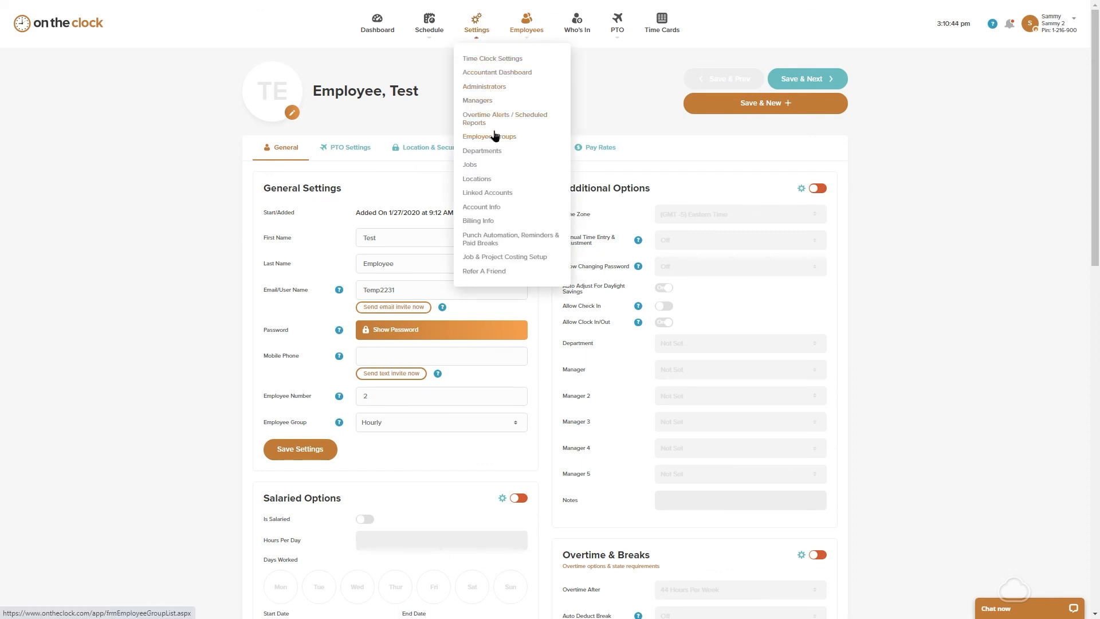
pyautogui.click(489, 136)
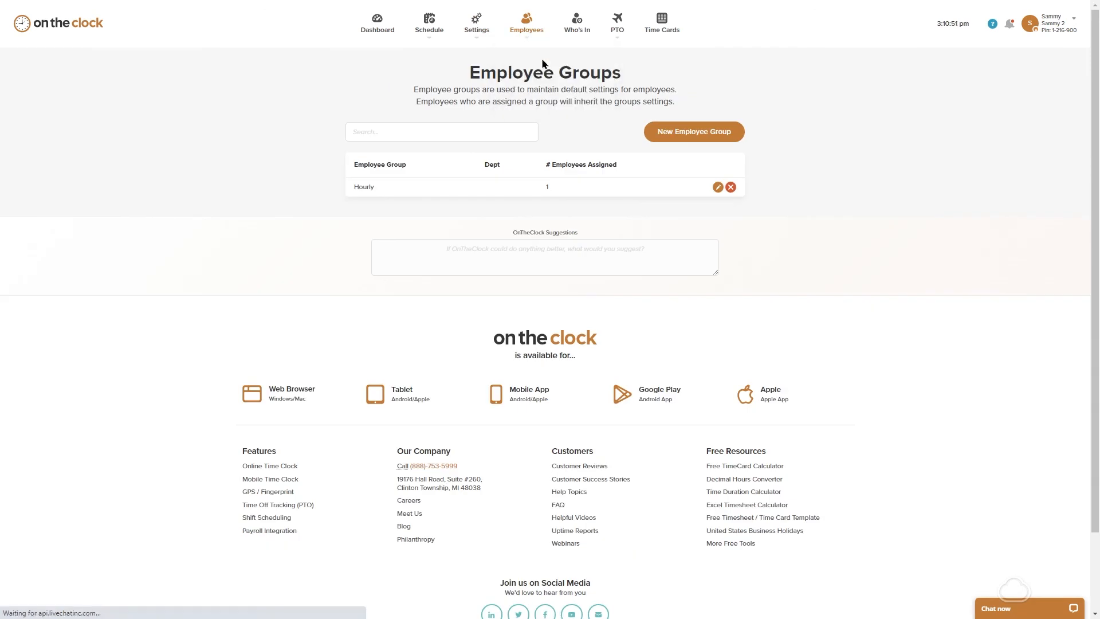
pyautogui.click(526, 23)
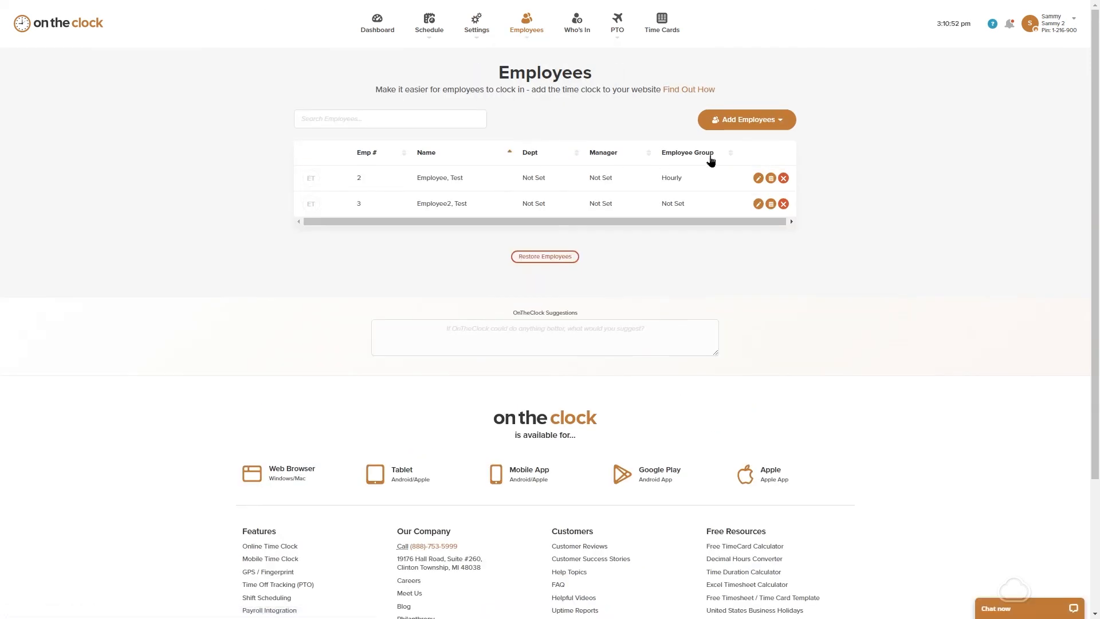
pyautogui.moveTo(704, 311)
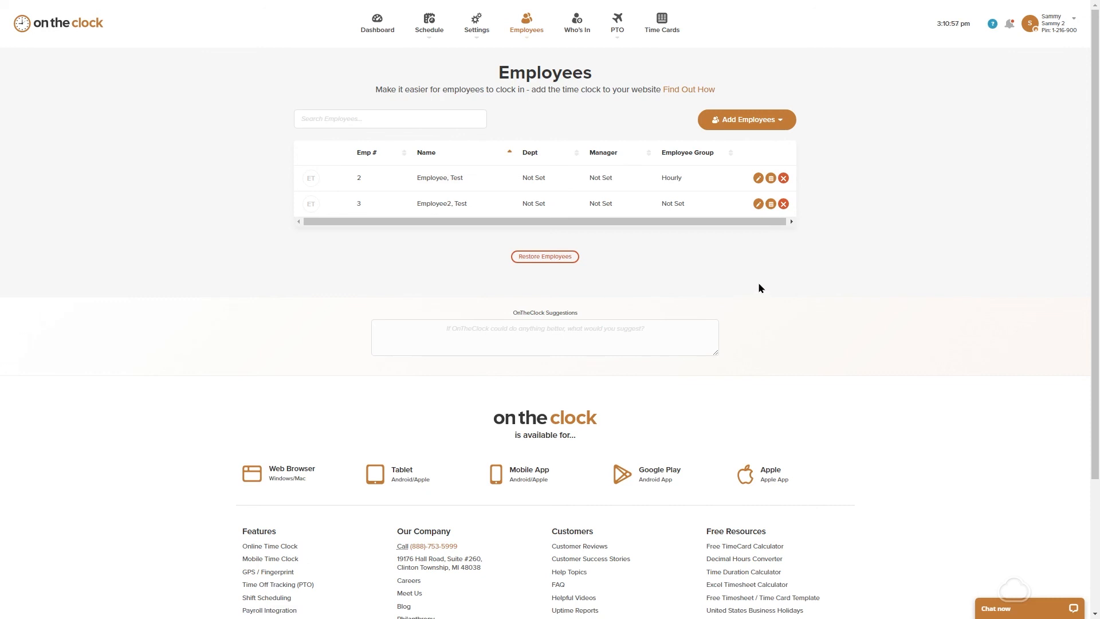
pyautogui.moveTo(786, 281)
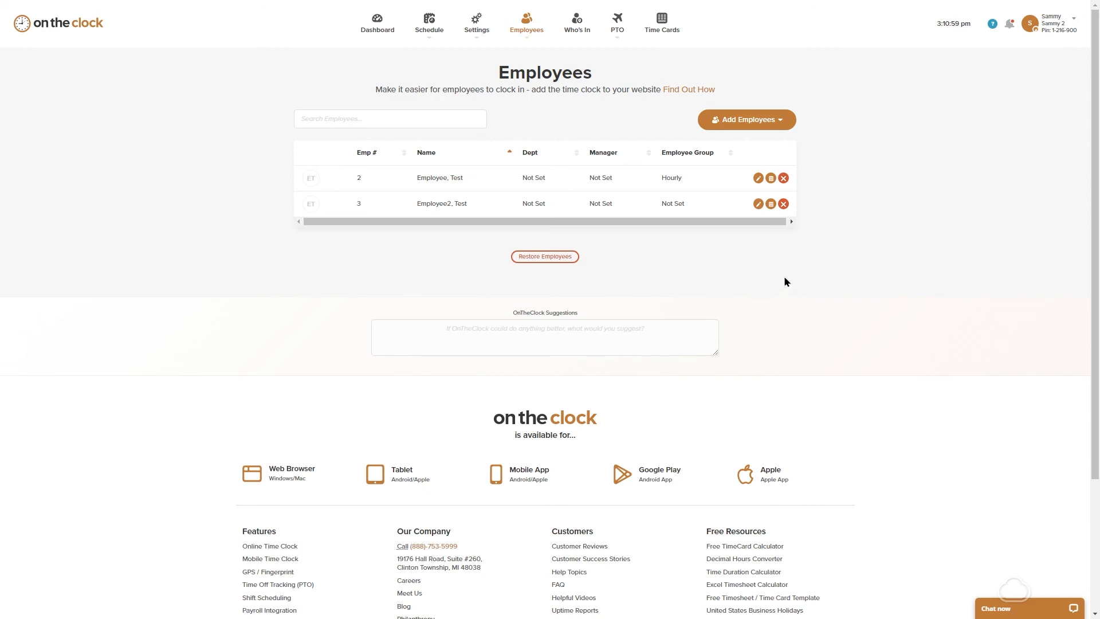